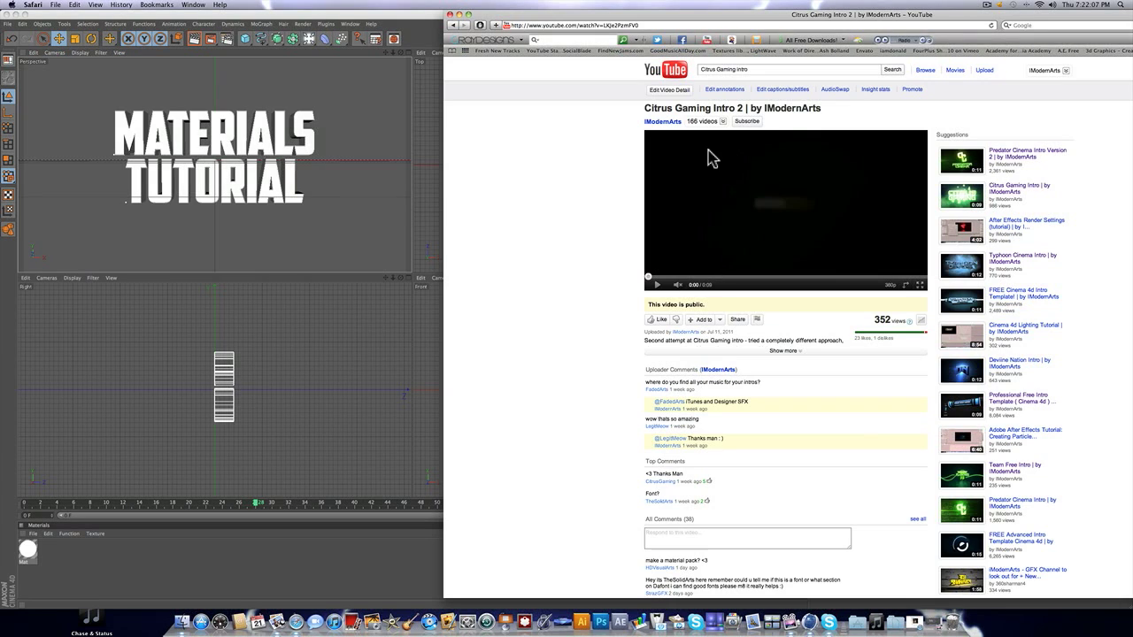
mouse_move(659, 109)
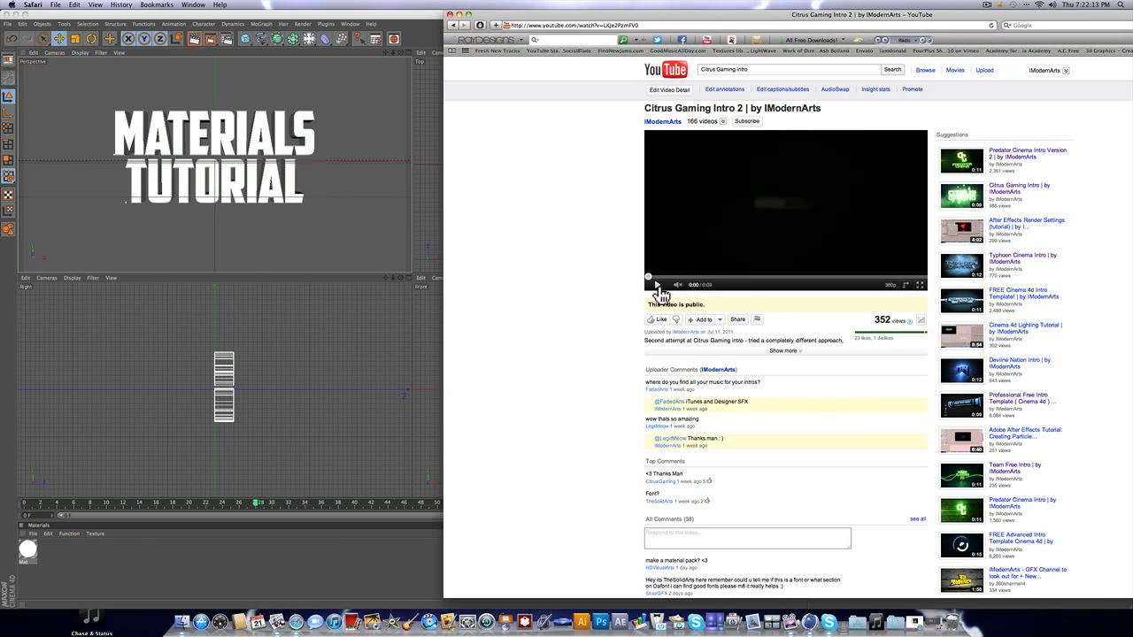
Step: Play the Citrus Gaming Intro 2 video on its YouTube page
left_click(651, 283)
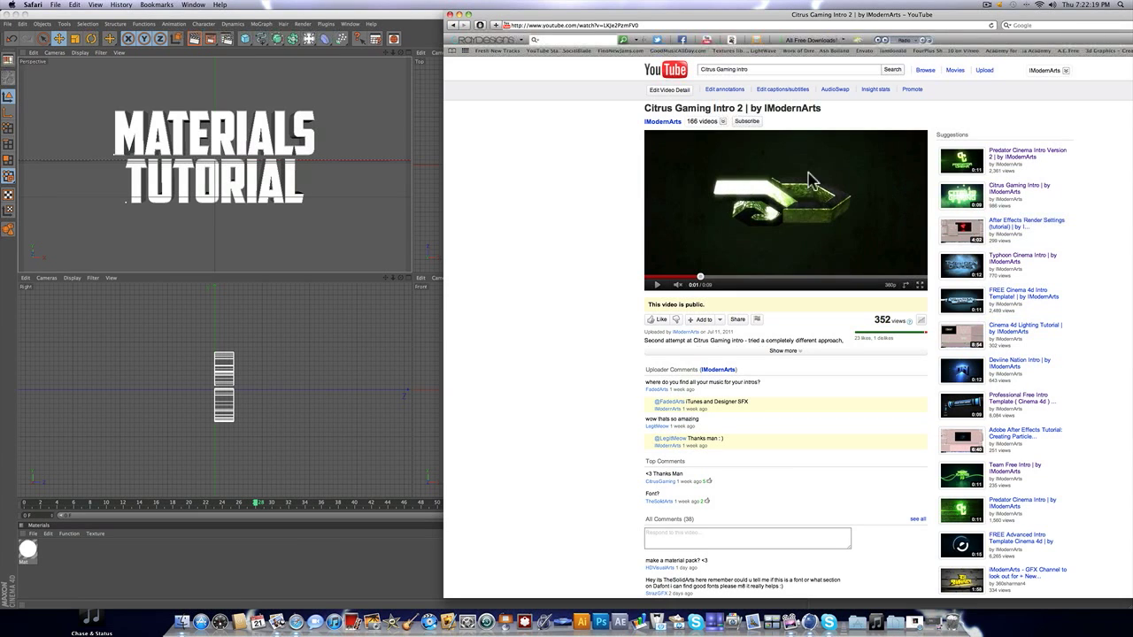
mouse_move(854, 219)
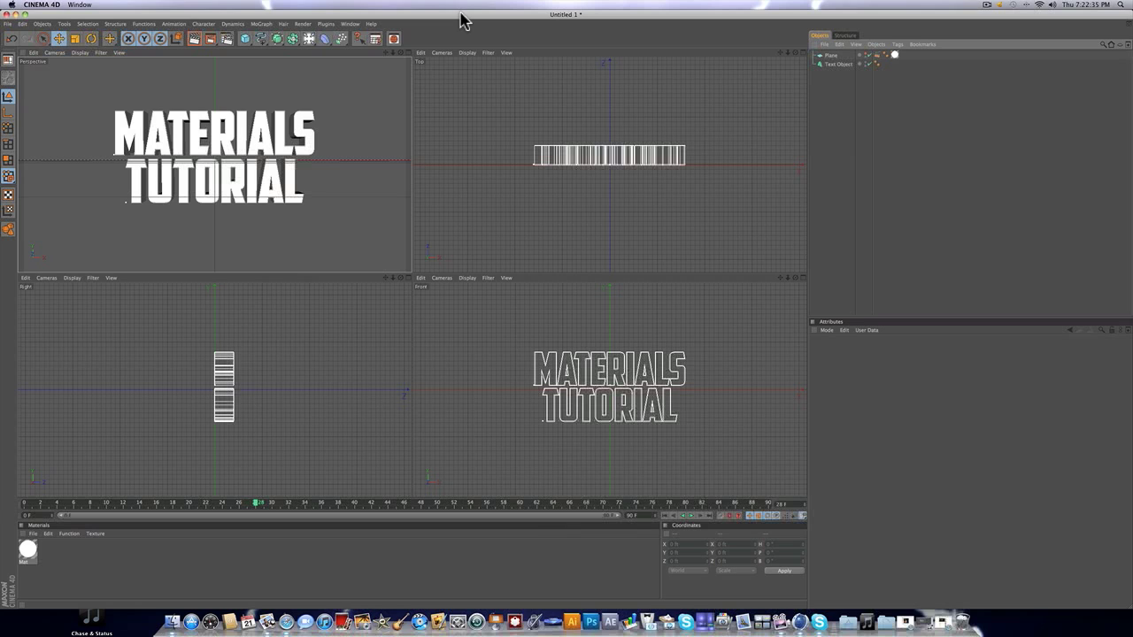
mouse_move(69, 577)
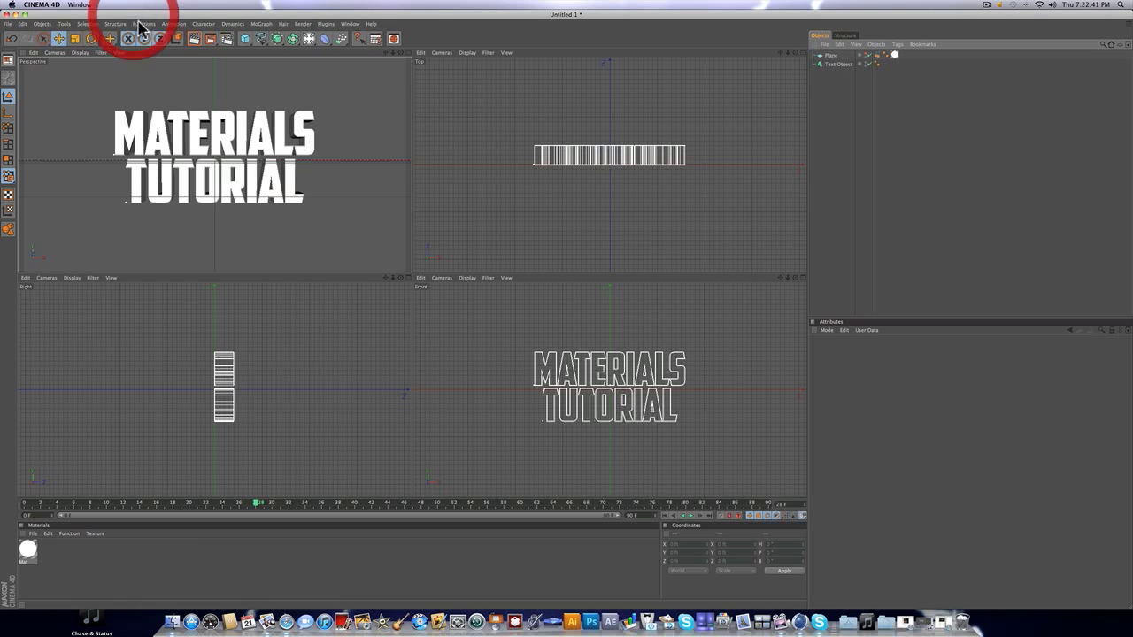
Step: Switch from Safari to the Cinema 4D window with the MATERIALS TUTORIAL text scene
left_click(839, 63)
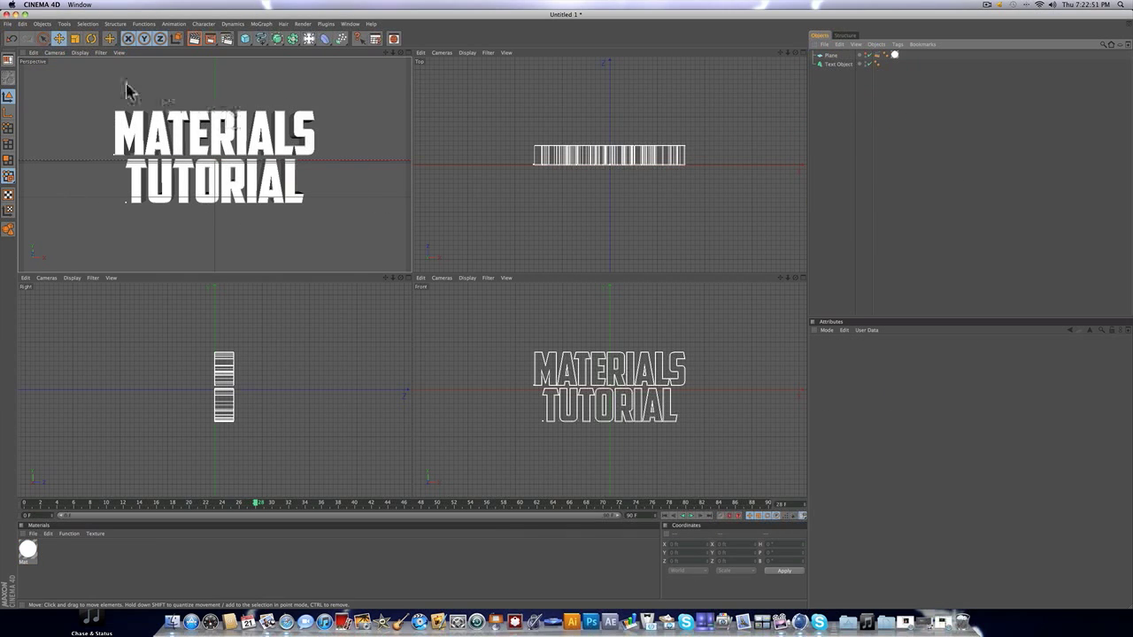
mouse_move(613, 358)
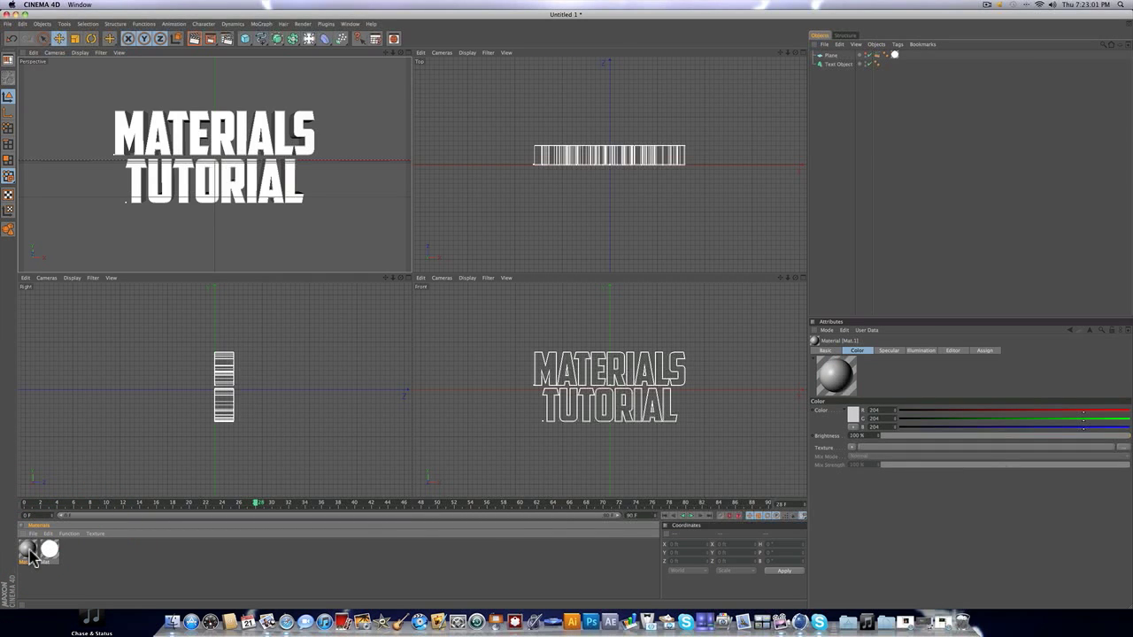
Step: Create a new material, open it in the Material Editor and move the editor aside
double_click(32, 553)
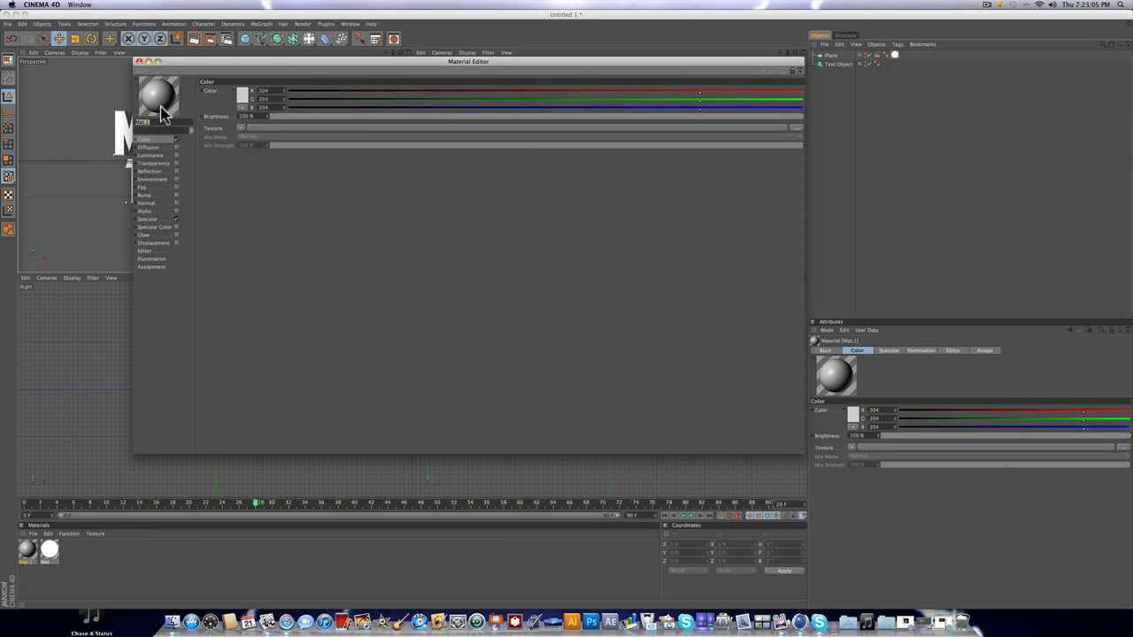
mouse_move(219, 58)
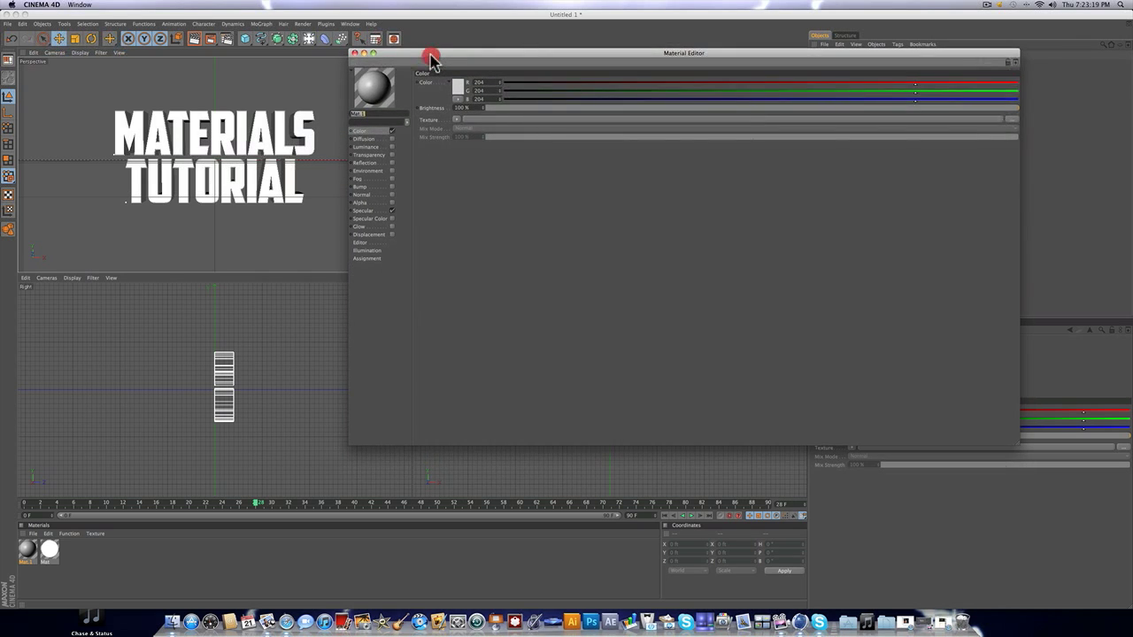
left_click_drag(428, 60, 558, 48)
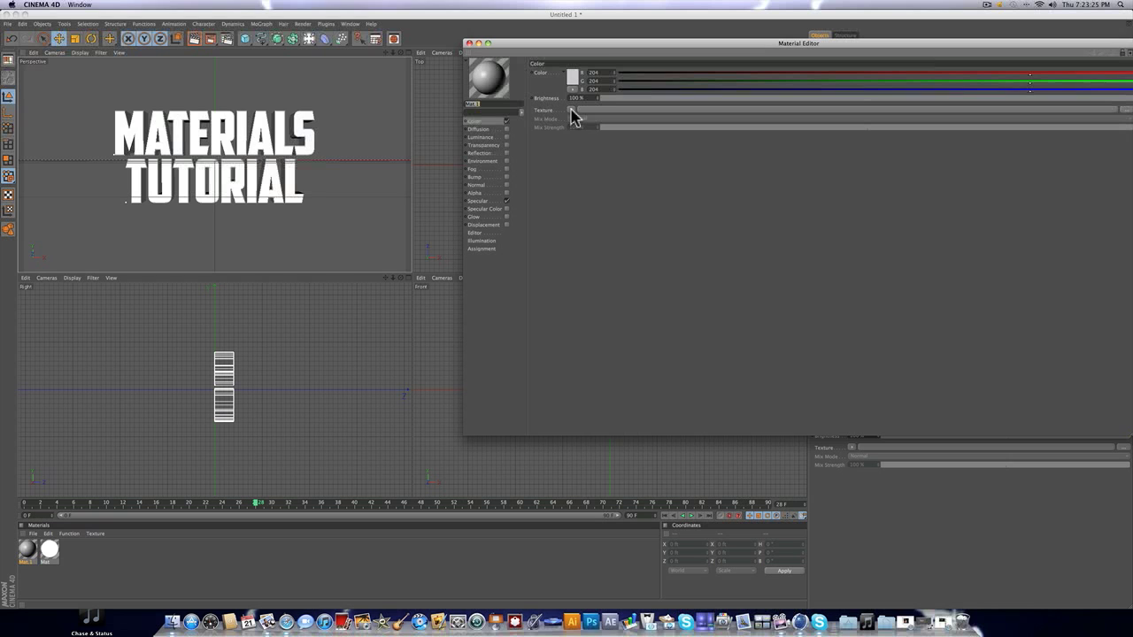
Step: Load the grunge stone image file as the texture of the material's Color channel
left_click(574, 110)
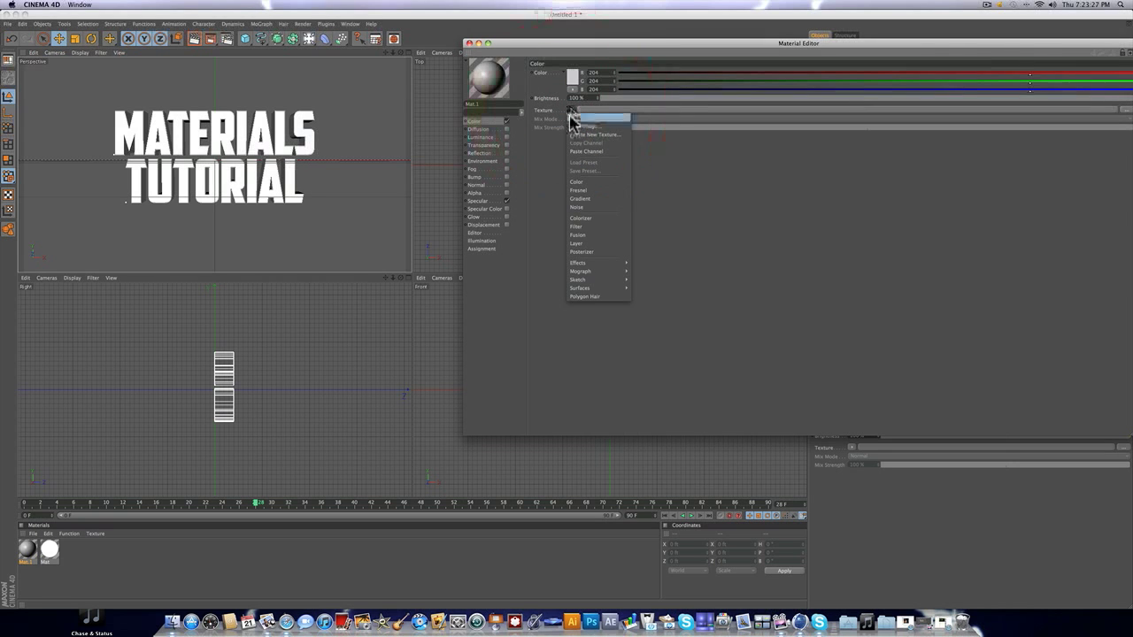
left_click(595, 128)
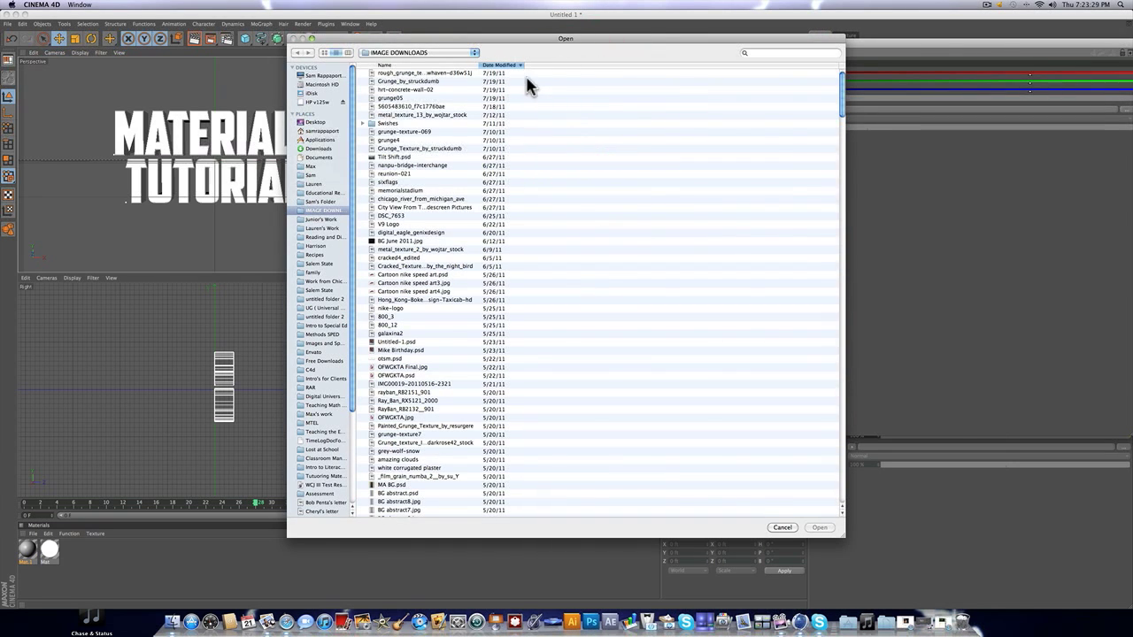
mouse_move(429, 193)
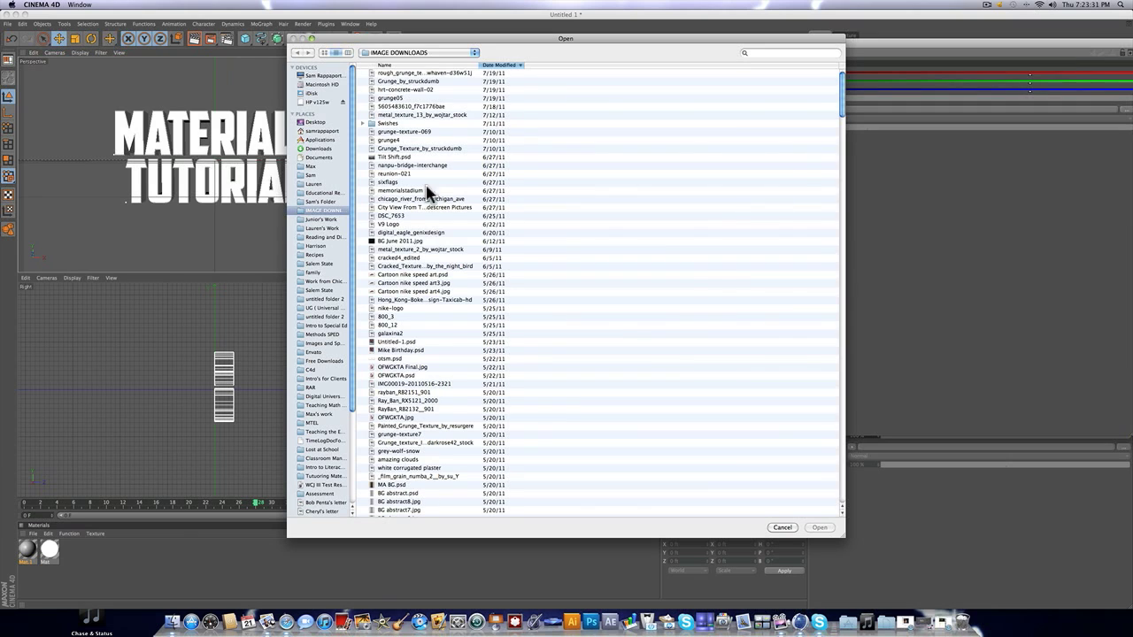
mouse_move(406, 133)
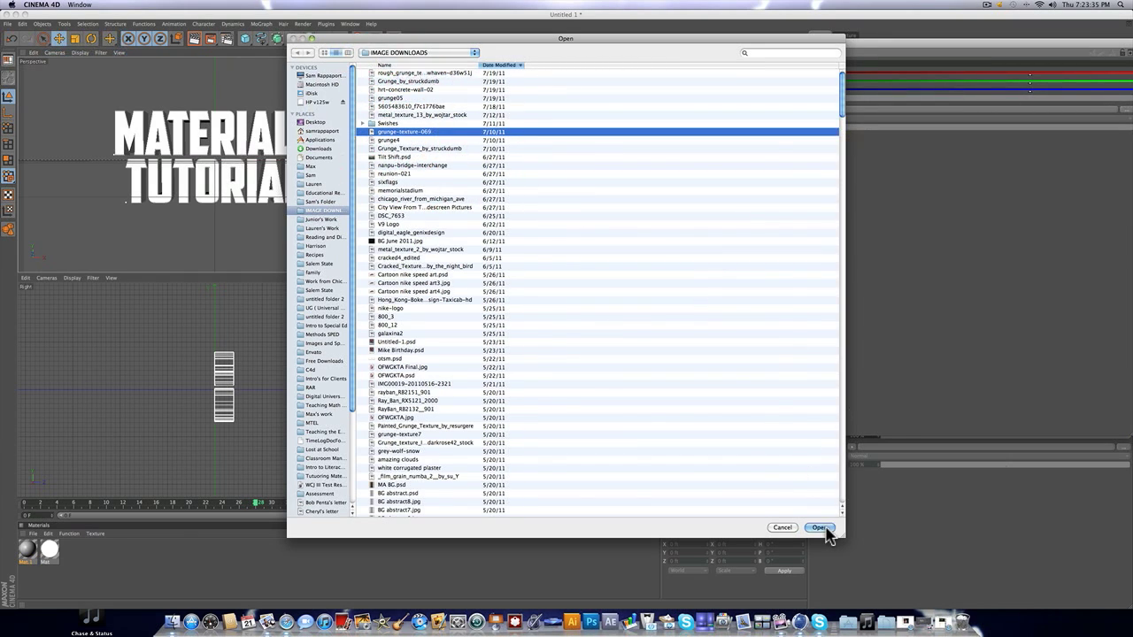
left_click(818, 527)
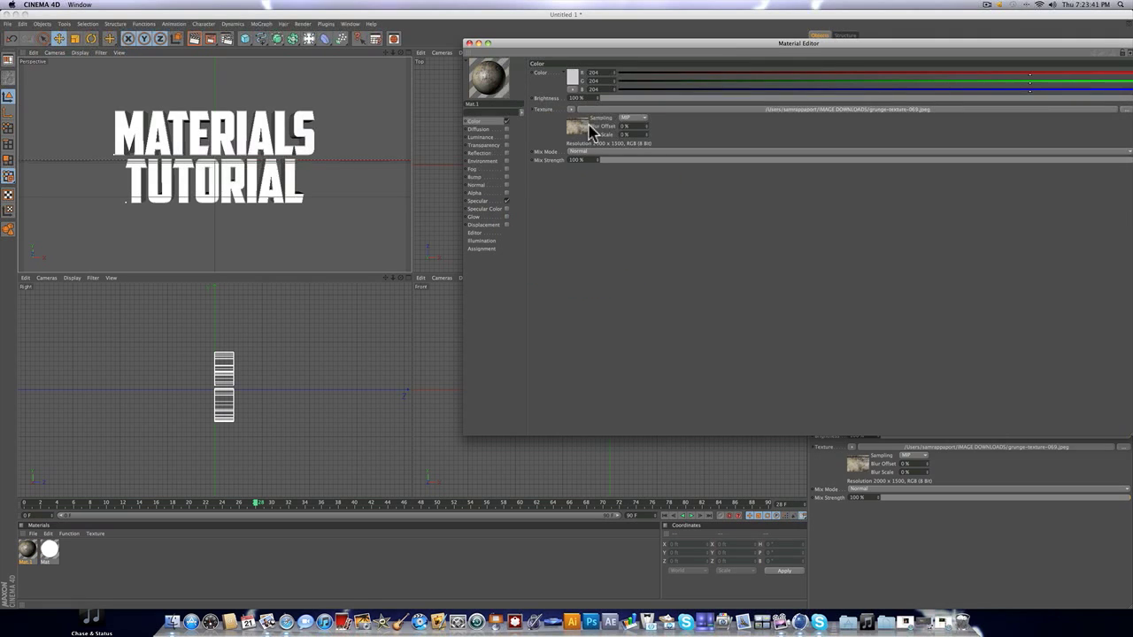
mouse_move(595, 134)
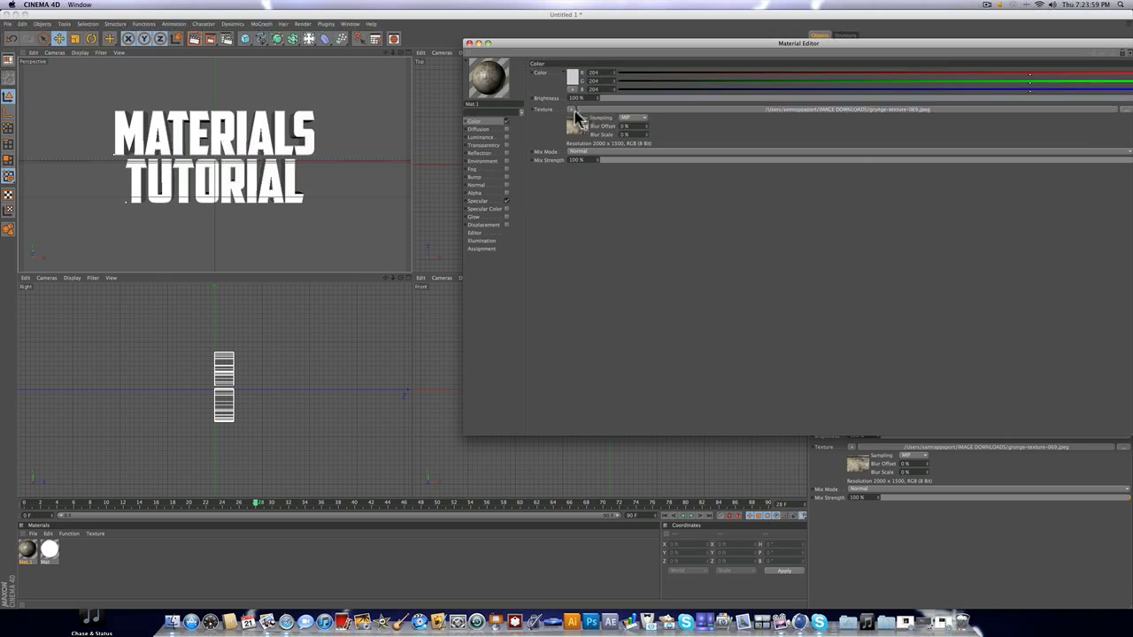
Step: Wrap the grunge texture in a Filter shader and shift its hue until it looks blue
left_click(572, 110)
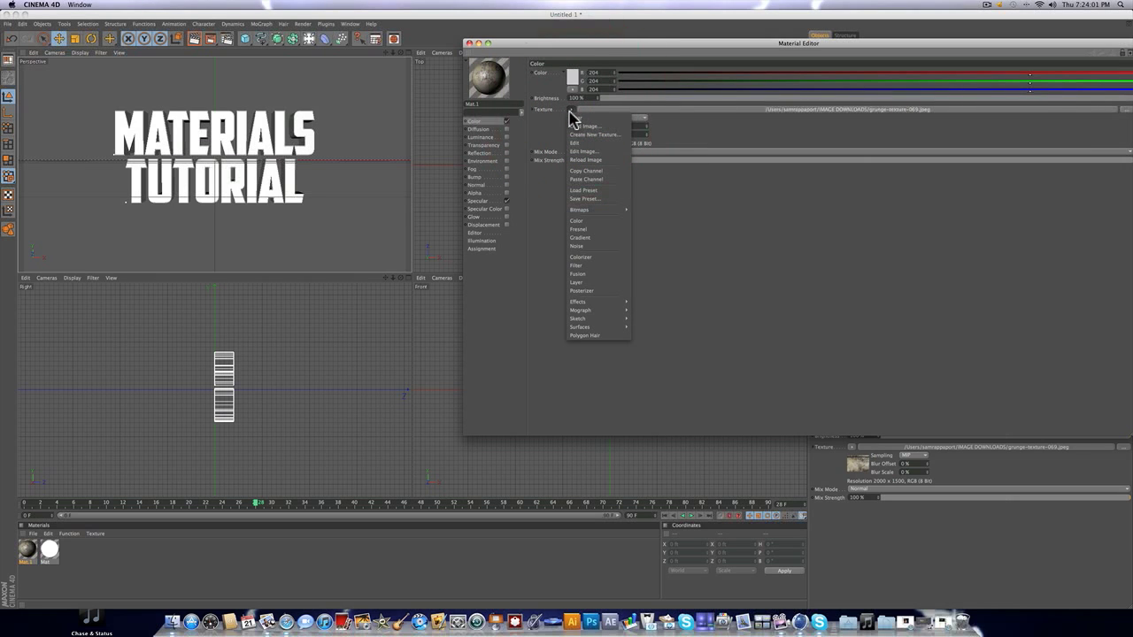
mouse_move(599, 246)
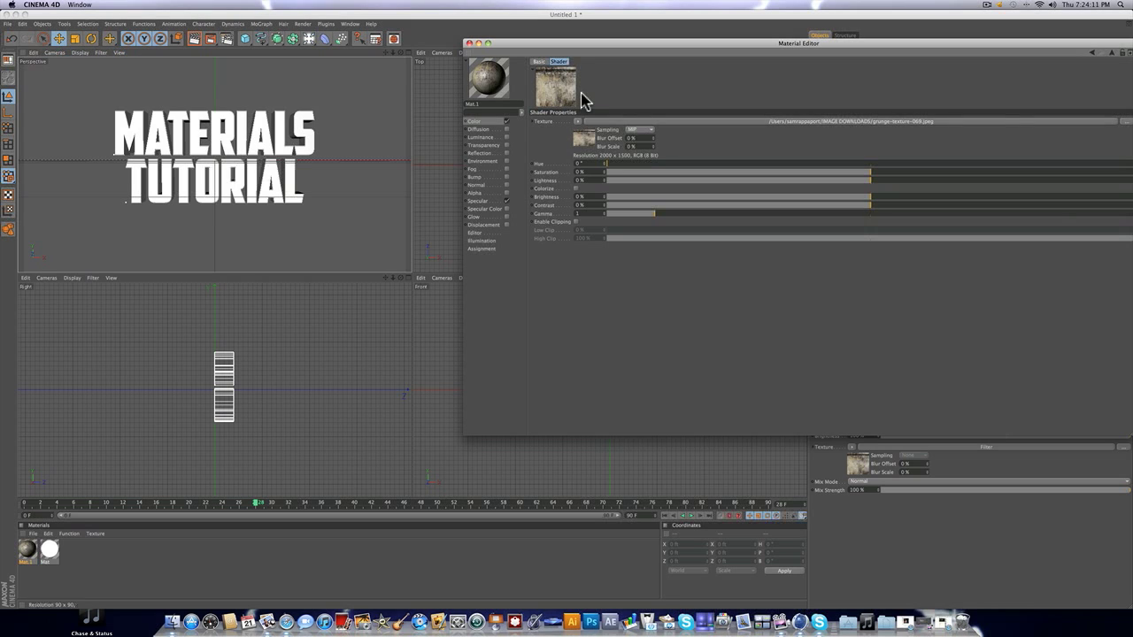
mouse_move(913, 186)
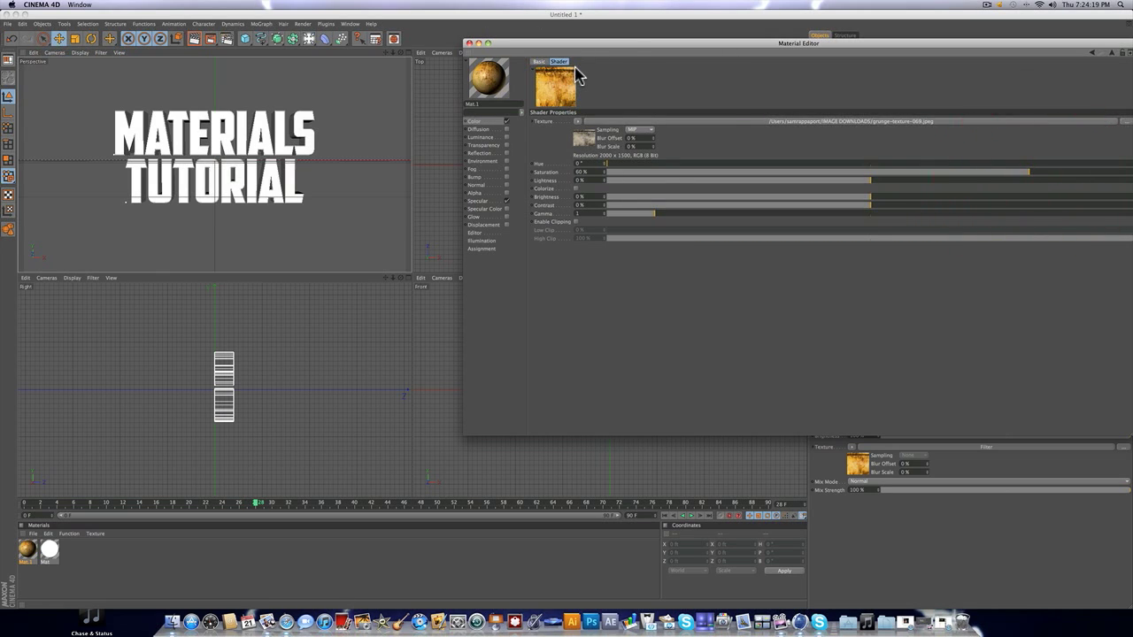
left_click_drag(605, 163, 770, 163)
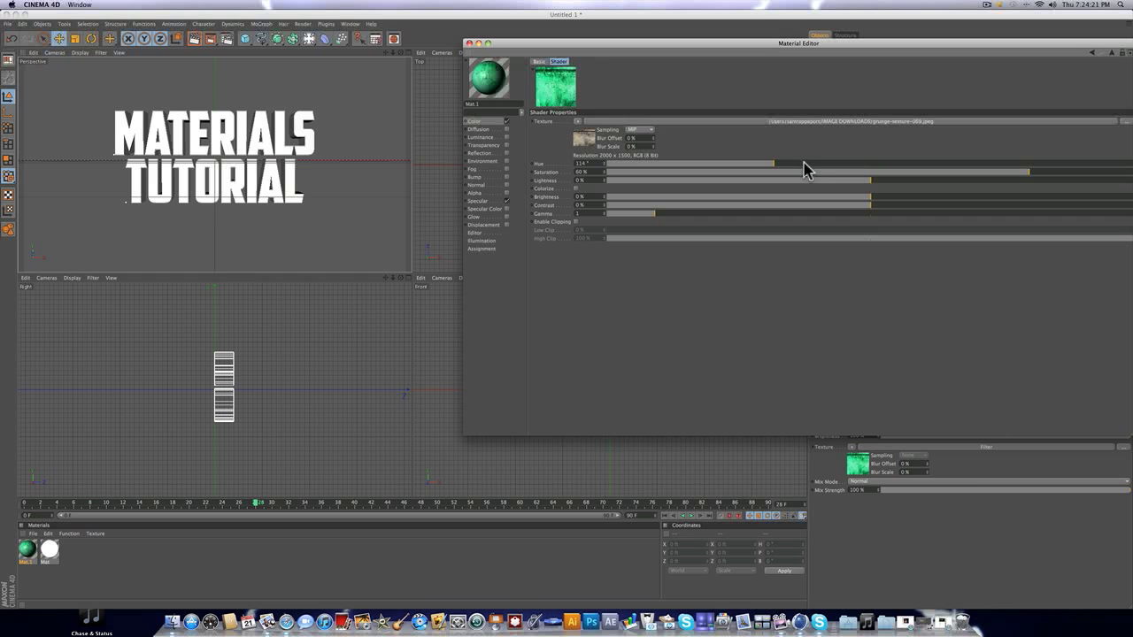
left_click_drag(776, 163, 870, 163)
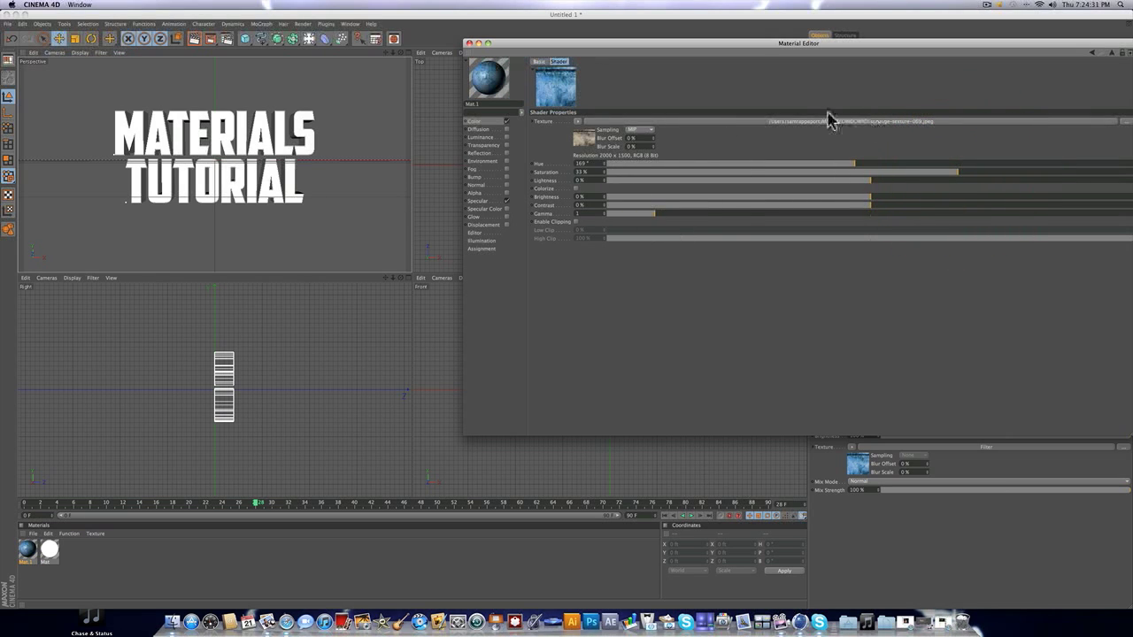
left_click(475, 121)
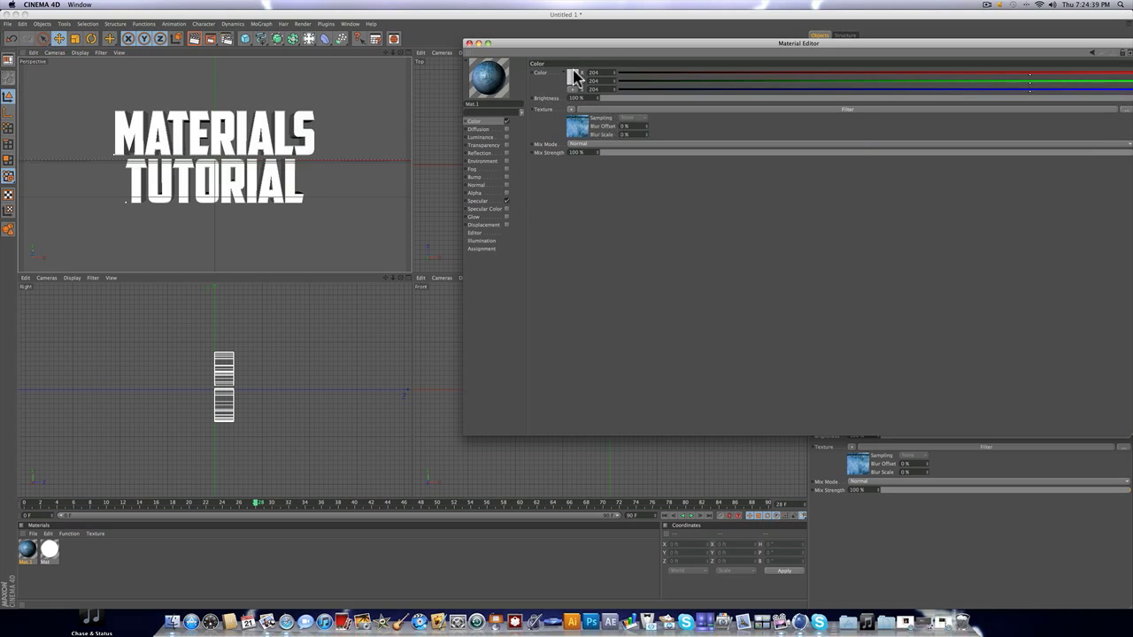
Step: Bring up the Color Picker for the material's colour and head toward a blue shade
left_click(574, 73)
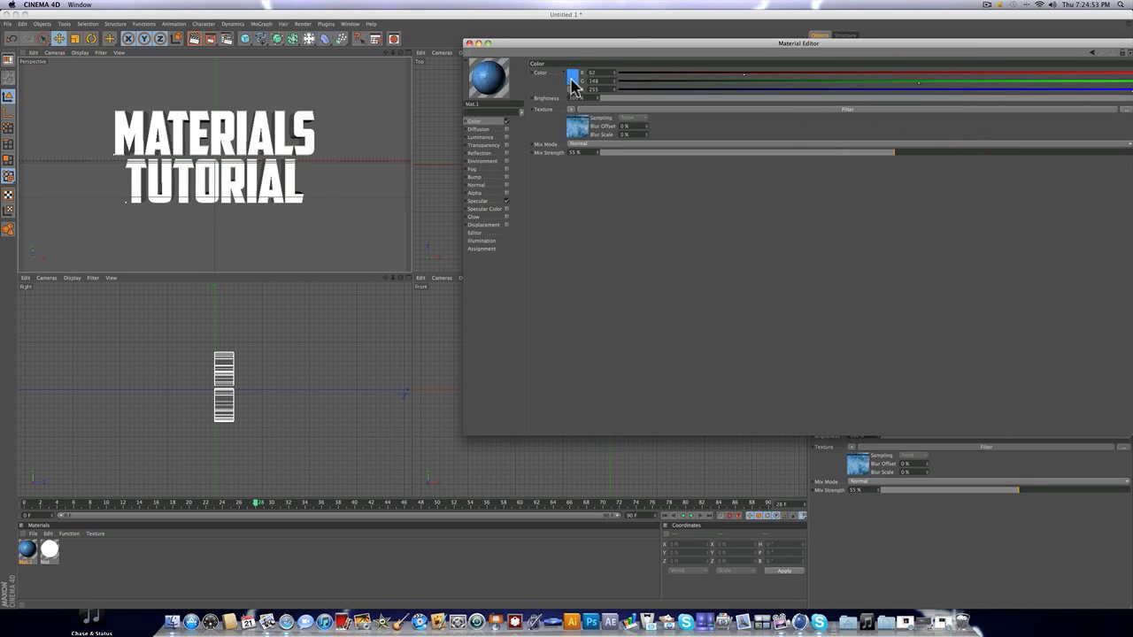
left_click(574, 80)
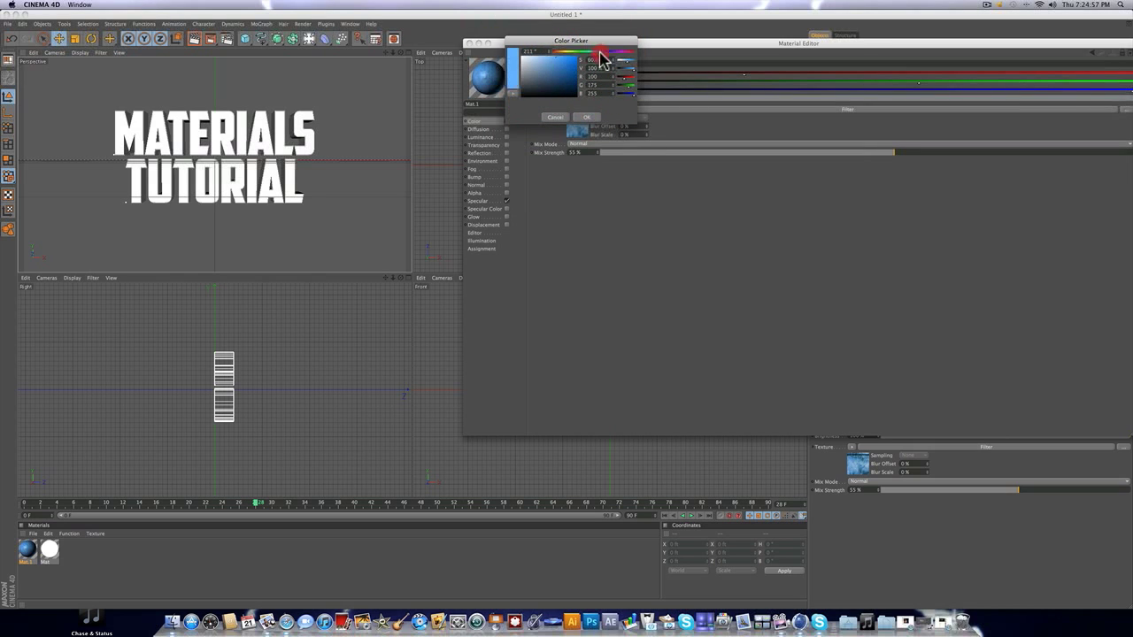
left_click(586, 117)
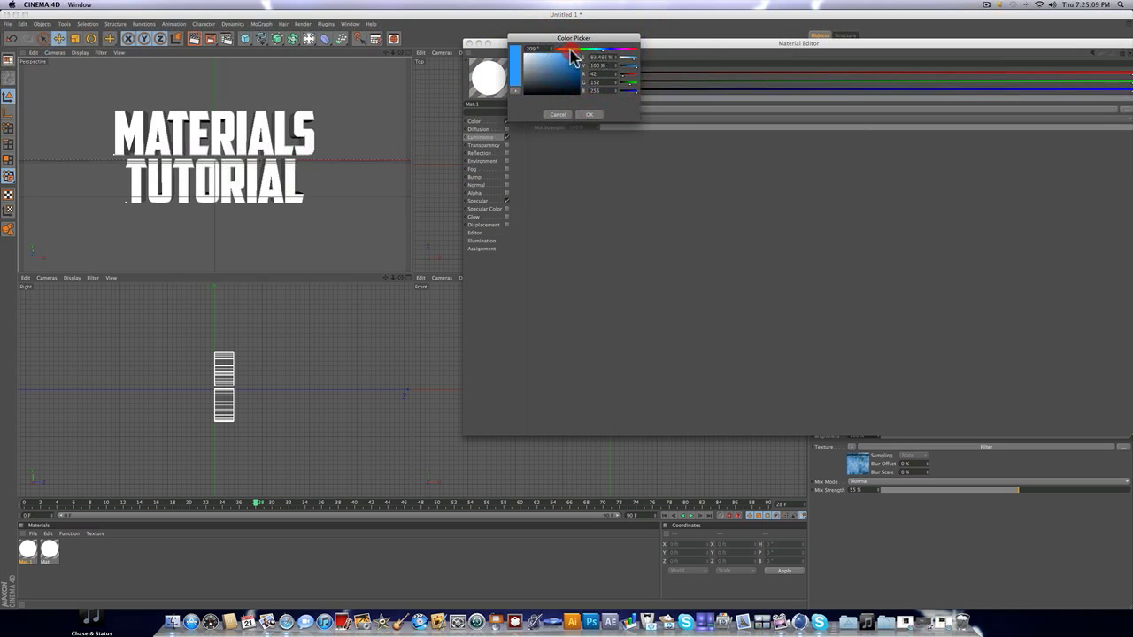
Step: Pick a blue shade in the Color Picker and confirm it as the material colour
left_click(588, 113)
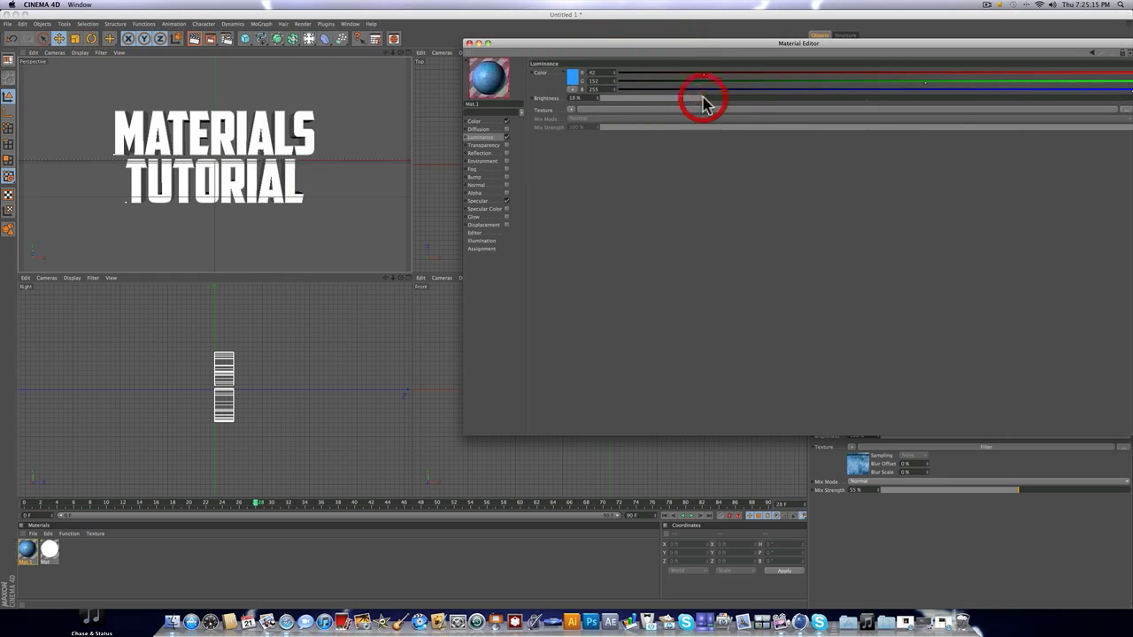
left_click(574, 72)
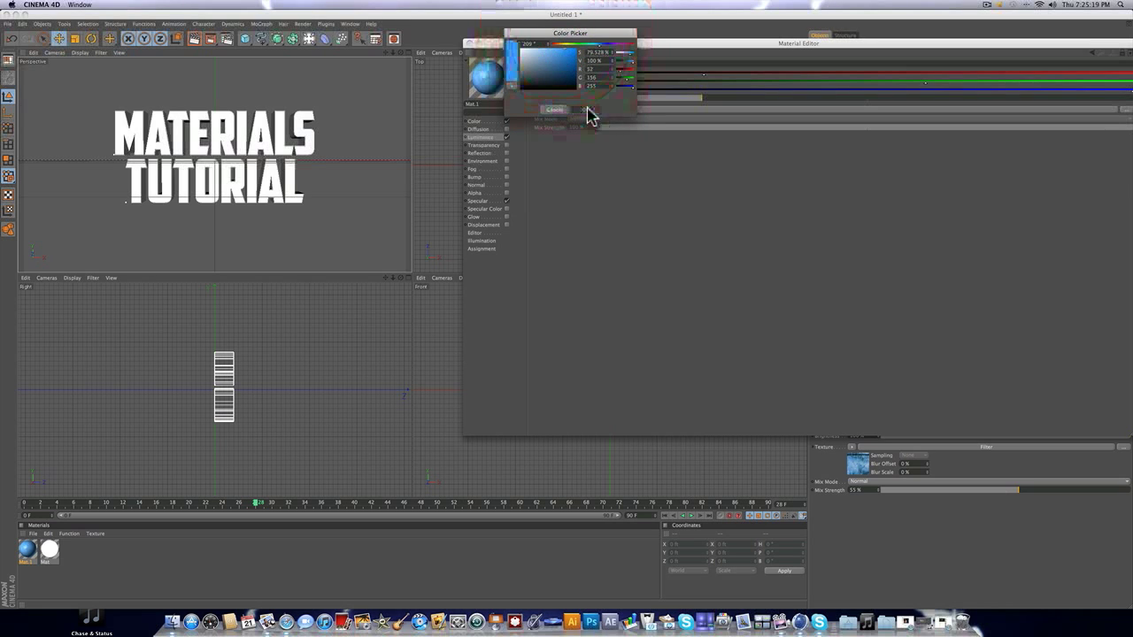
left_click(554, 110)
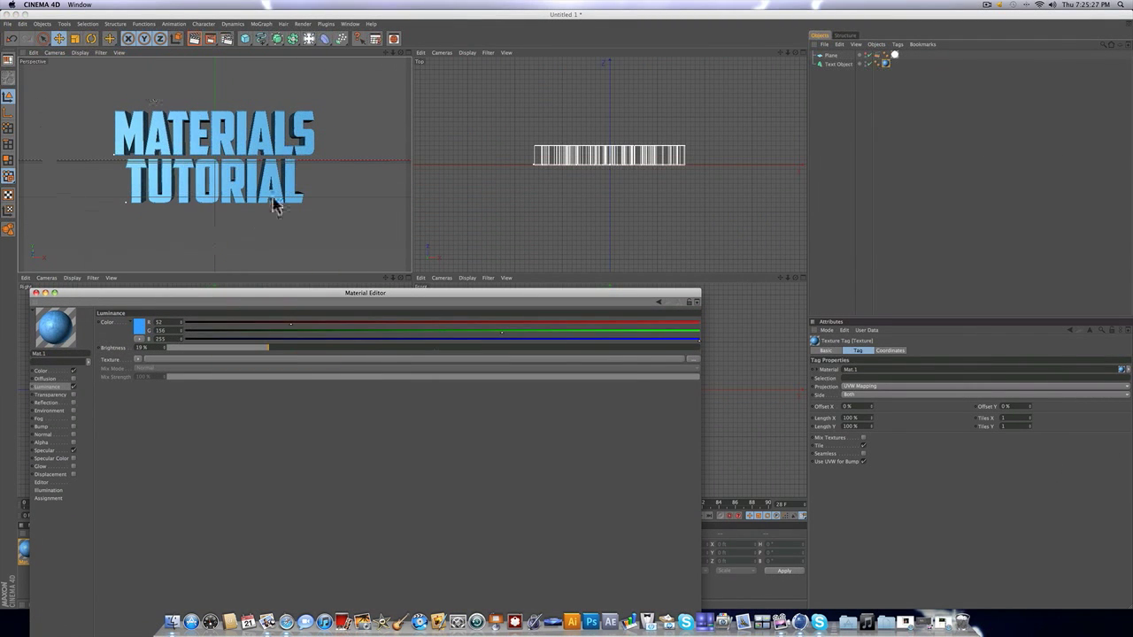
mouse_move(871, 95)
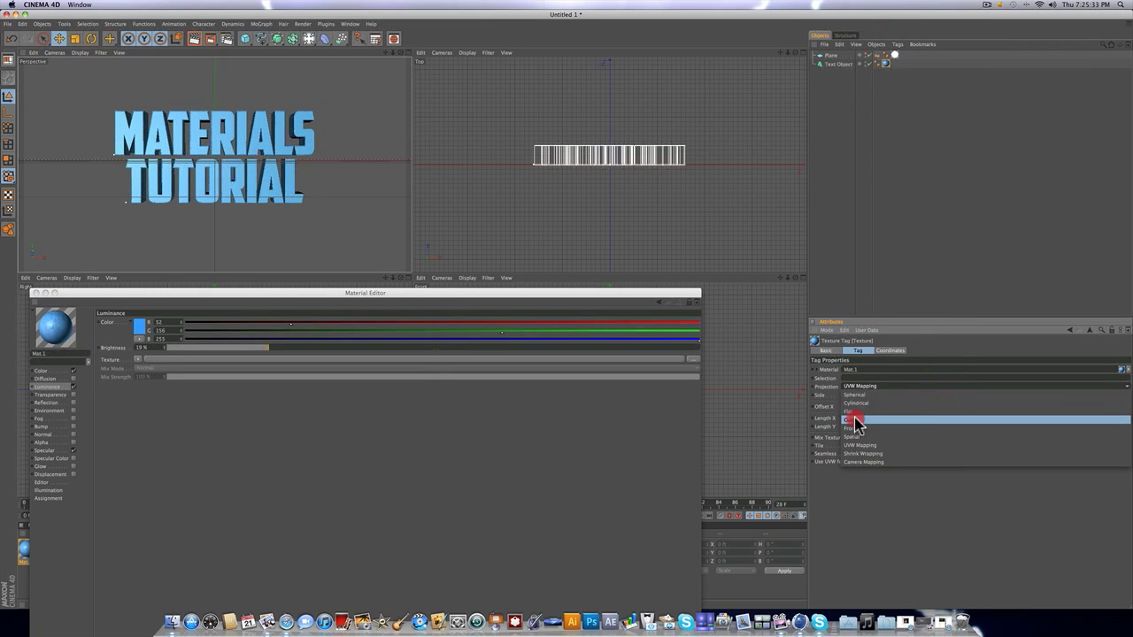
Step: Change the text's texture tag projection from UVW Mapping to Cubic
left_click(856, 417)
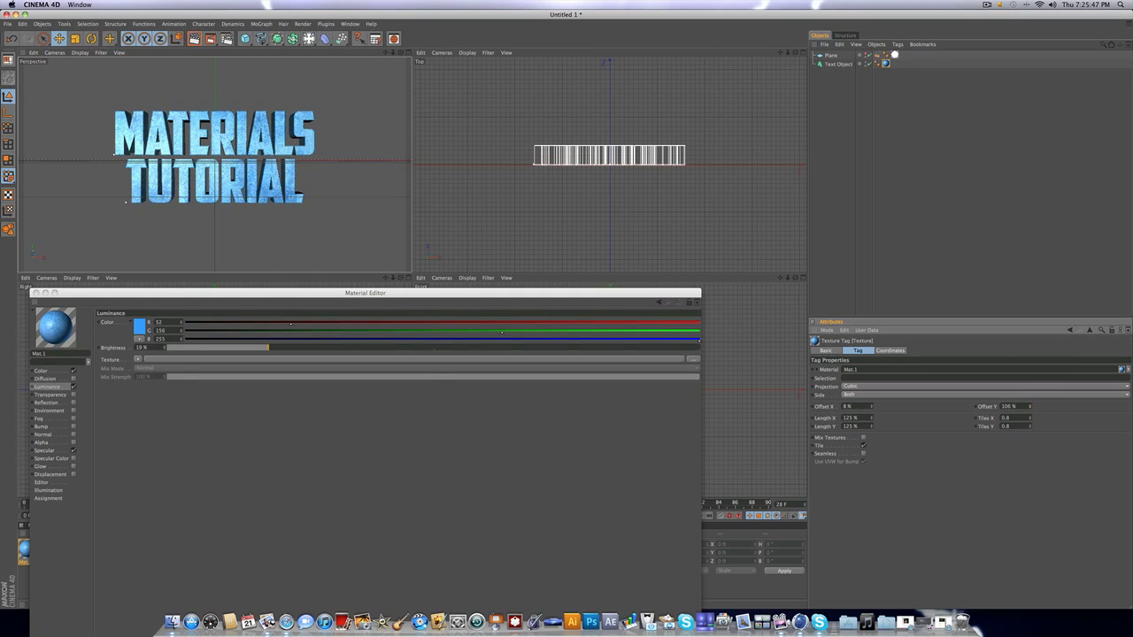
mouse_move(717, 283)
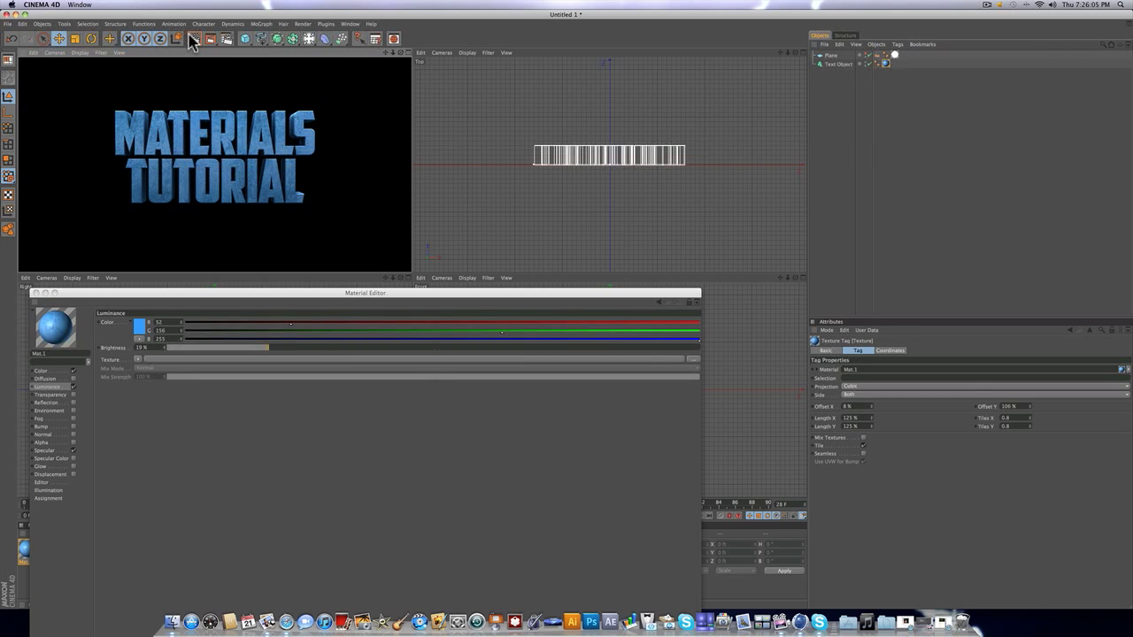
mouse_move(330, 134)
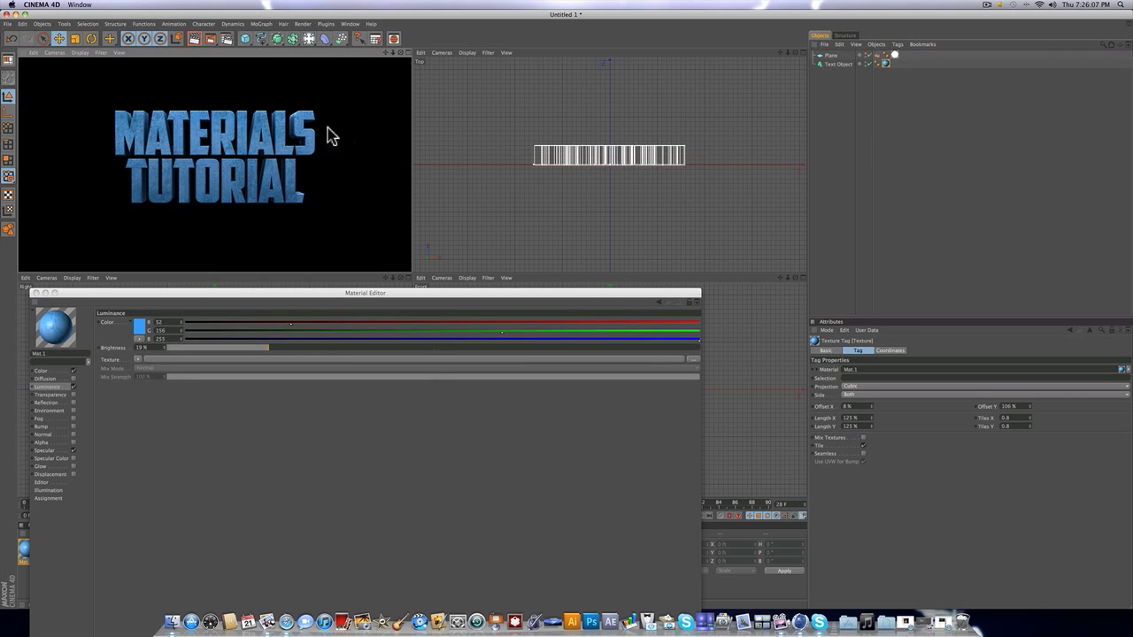
mouse_move(223, 135)
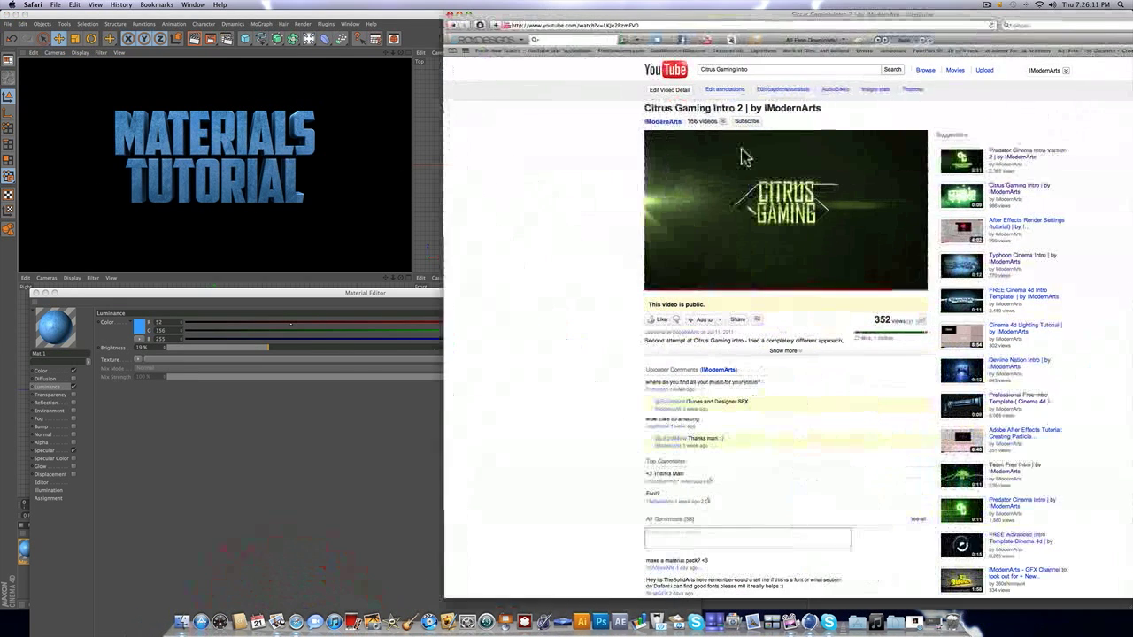
Step: Render the active viewport showing the blue textured text on black, then return to the scene
left_click(784, 209)
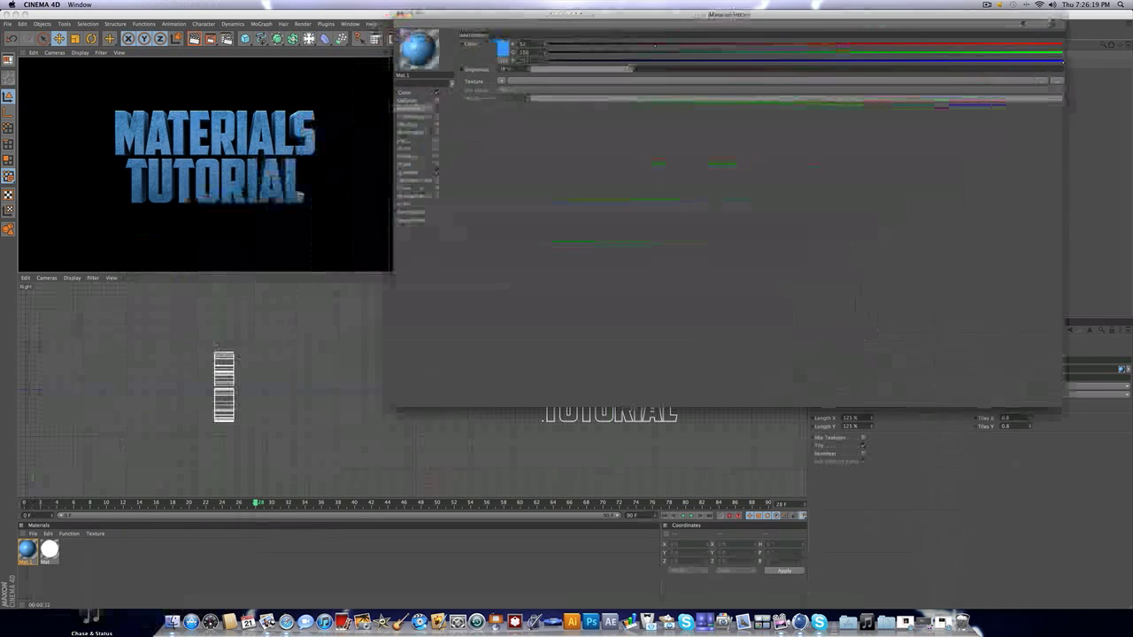
Step: Enable the material's Bump channel and bring up its texture options
left_click(416, 108)
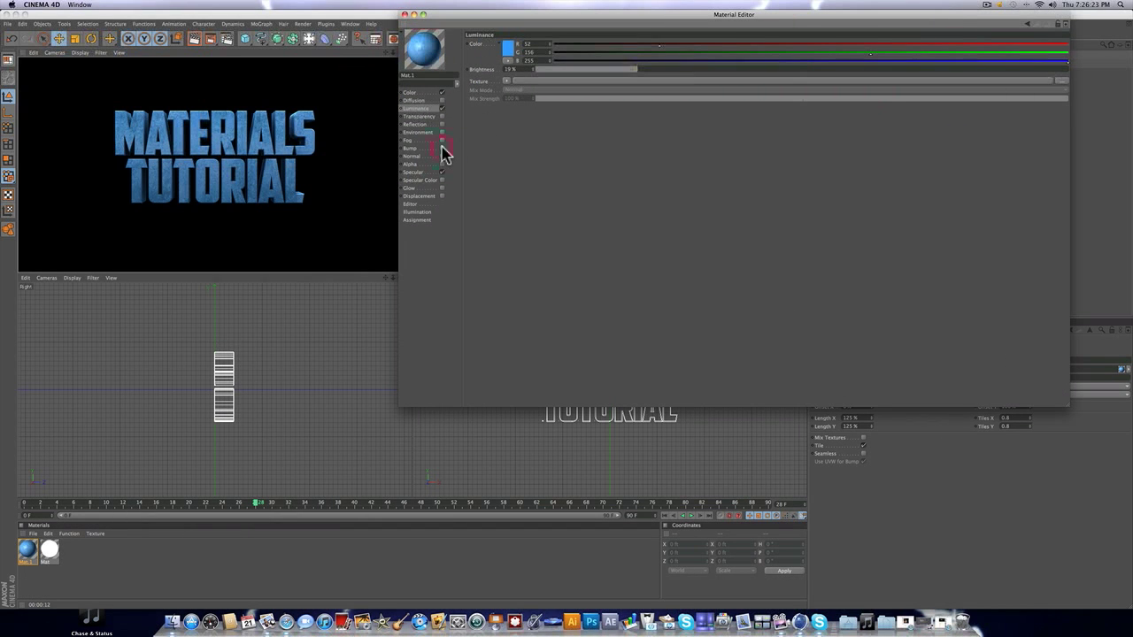
left_click(411, 149)
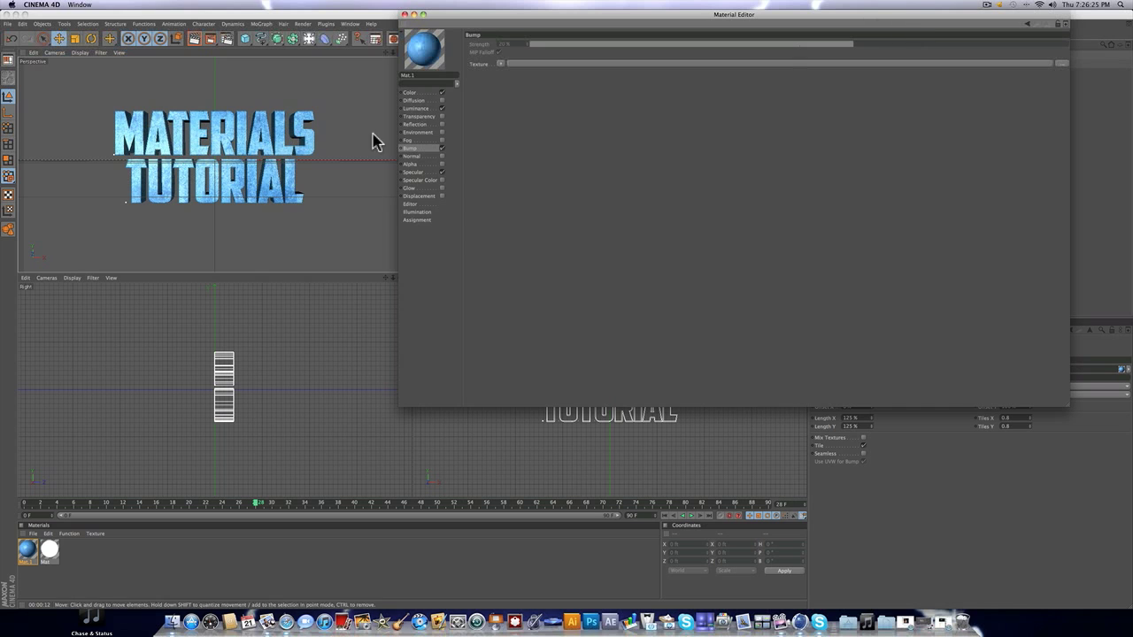
left_click_drag(734, 14, 715, 134)
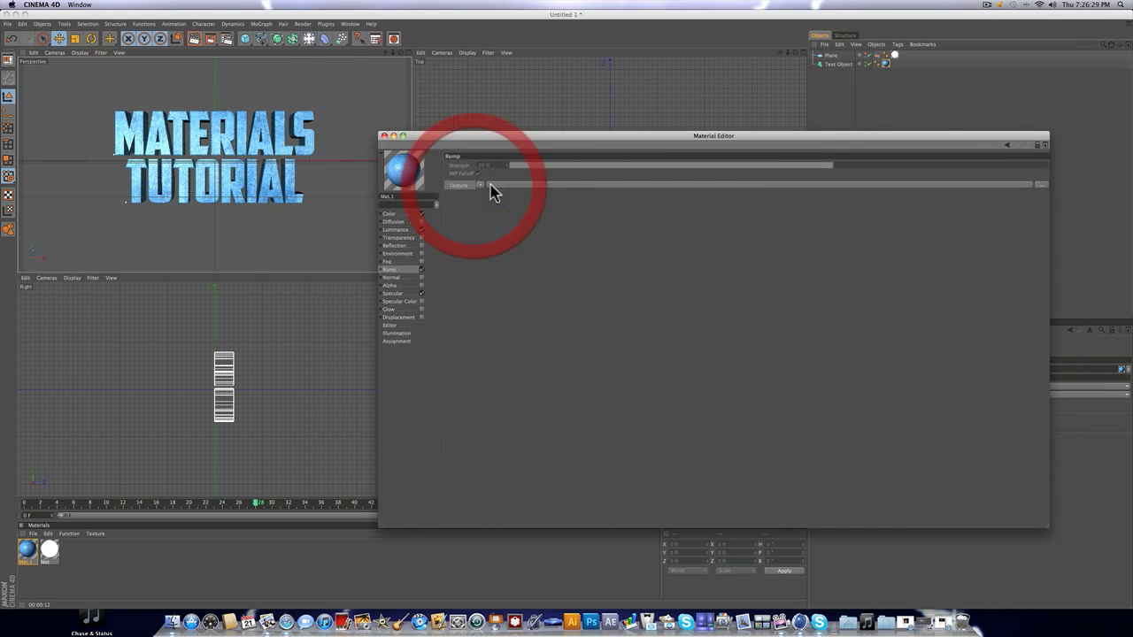
left_click(482, 186)
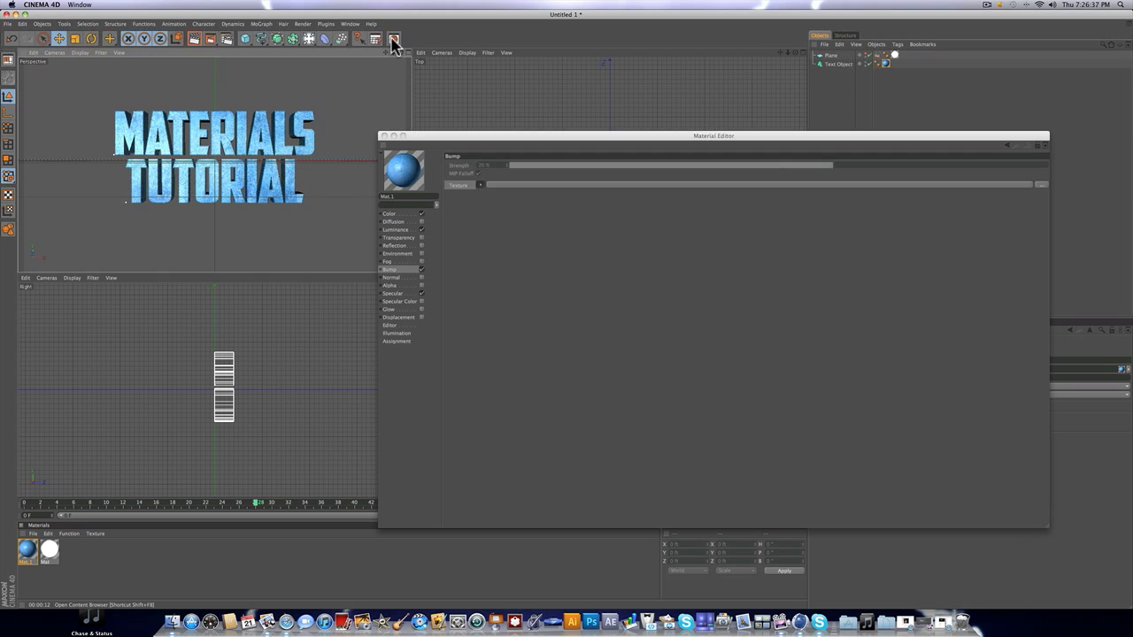
Step: Browse the Content Browser to the Materials > Stone presets folder
left_click(393, 39)
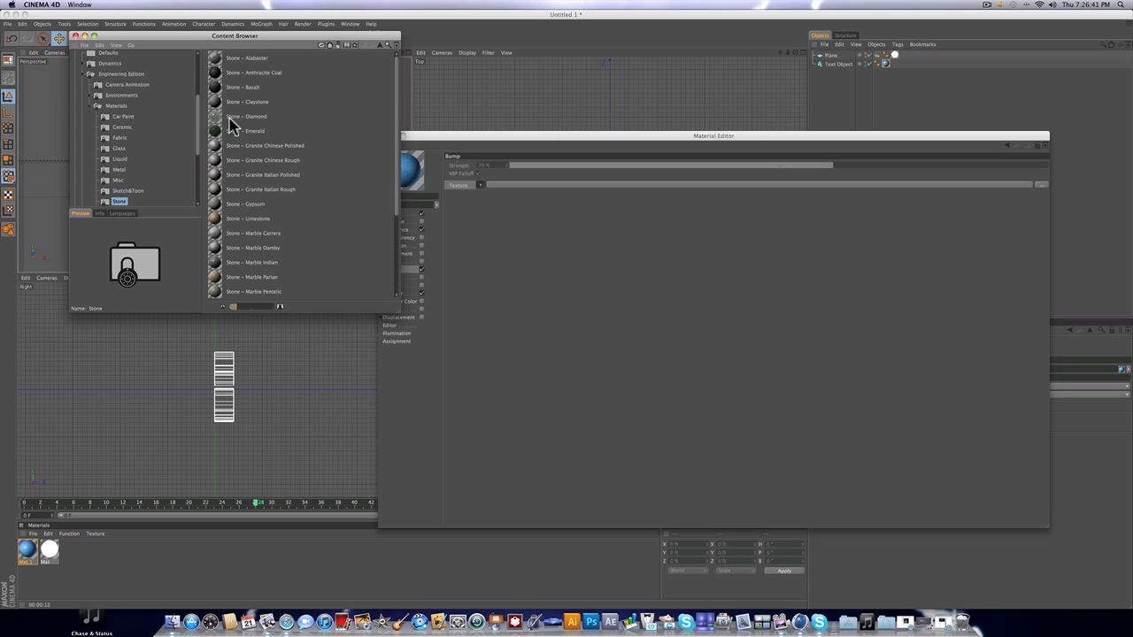
left_click(120, 74)
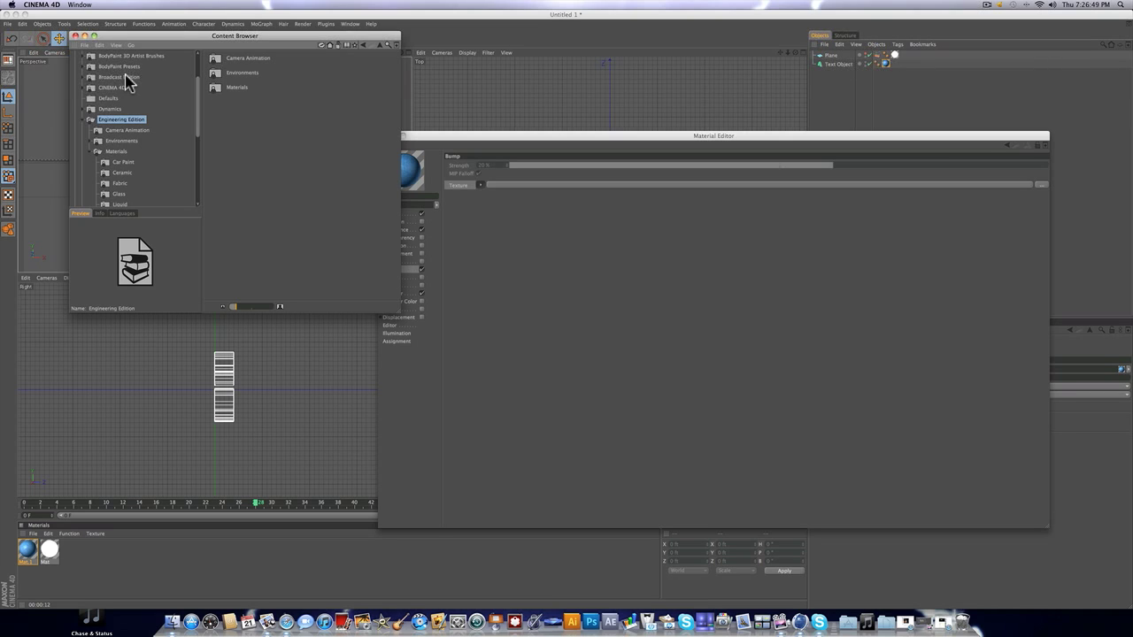
scroll("down", 3)
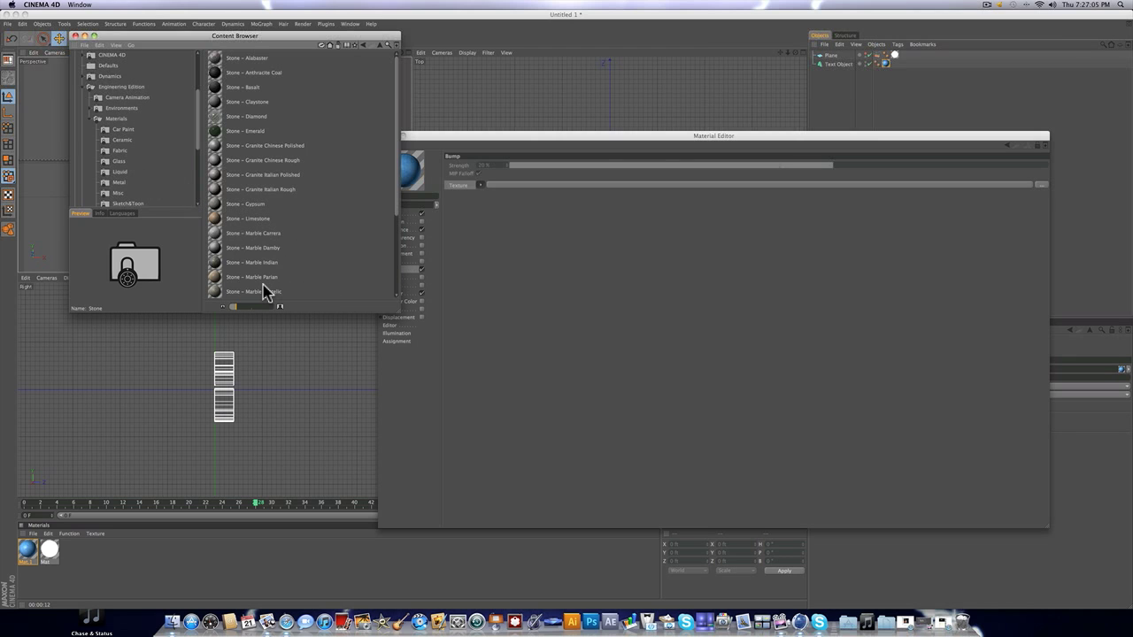
left_click(262, 189)
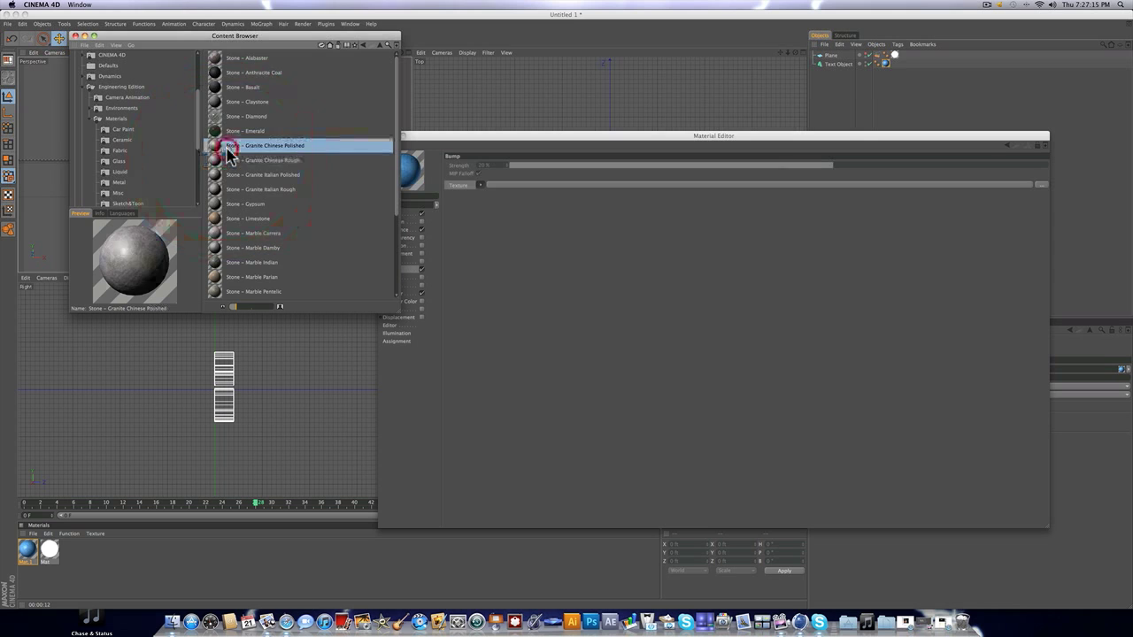
Step: Preview several granite and rock presets and choose a stone material for the bump
left_click(265, 101)
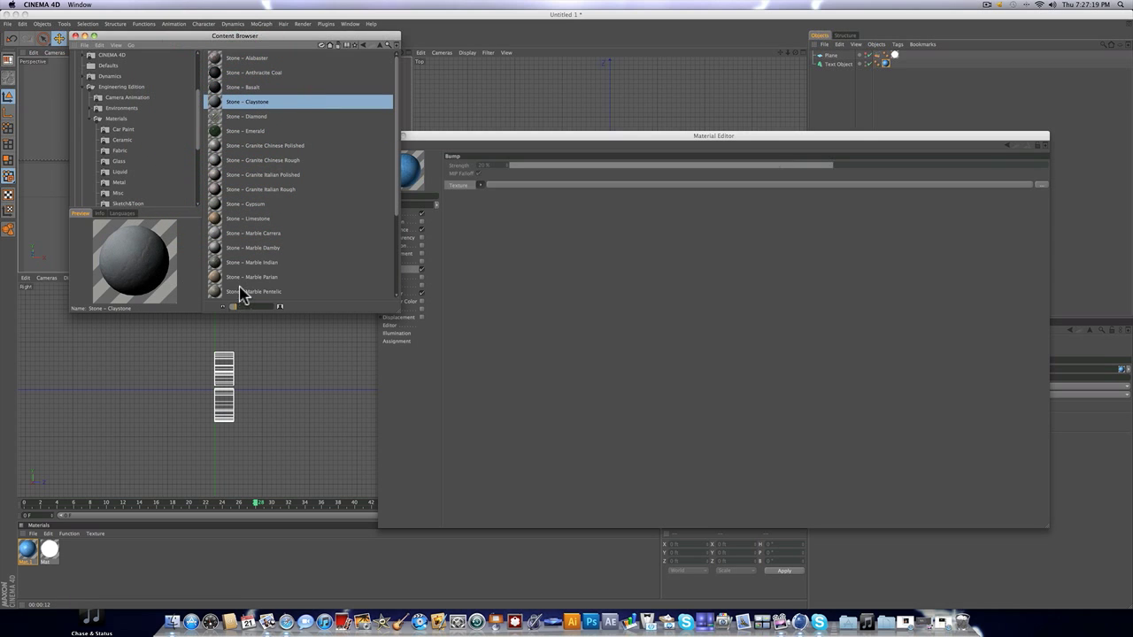
left_click(257, 262)
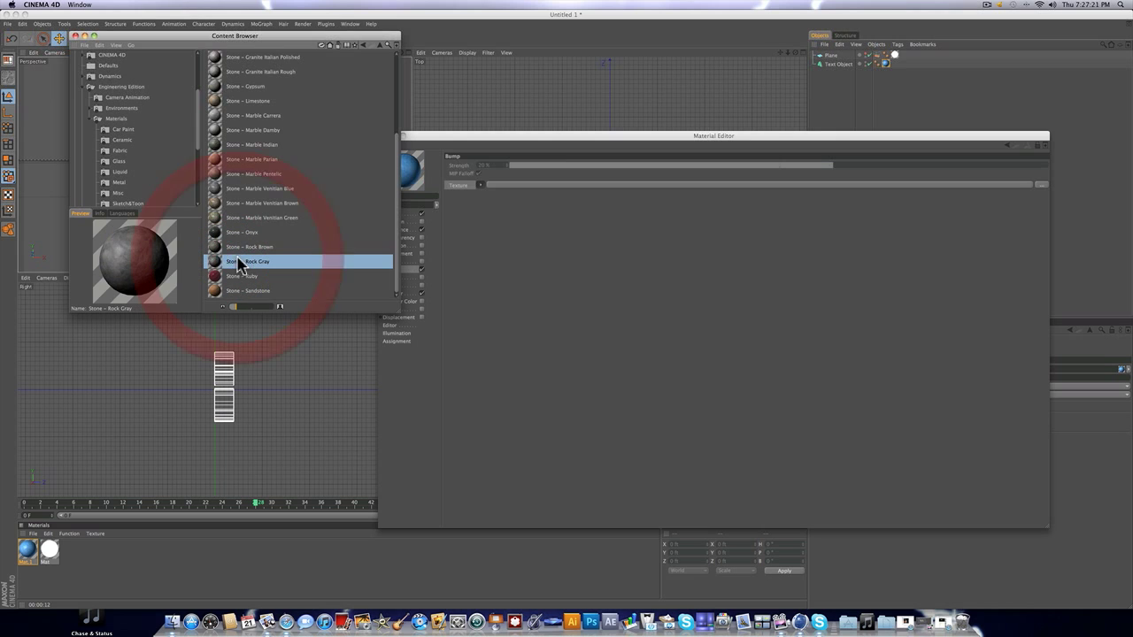
left_click(262, 217)
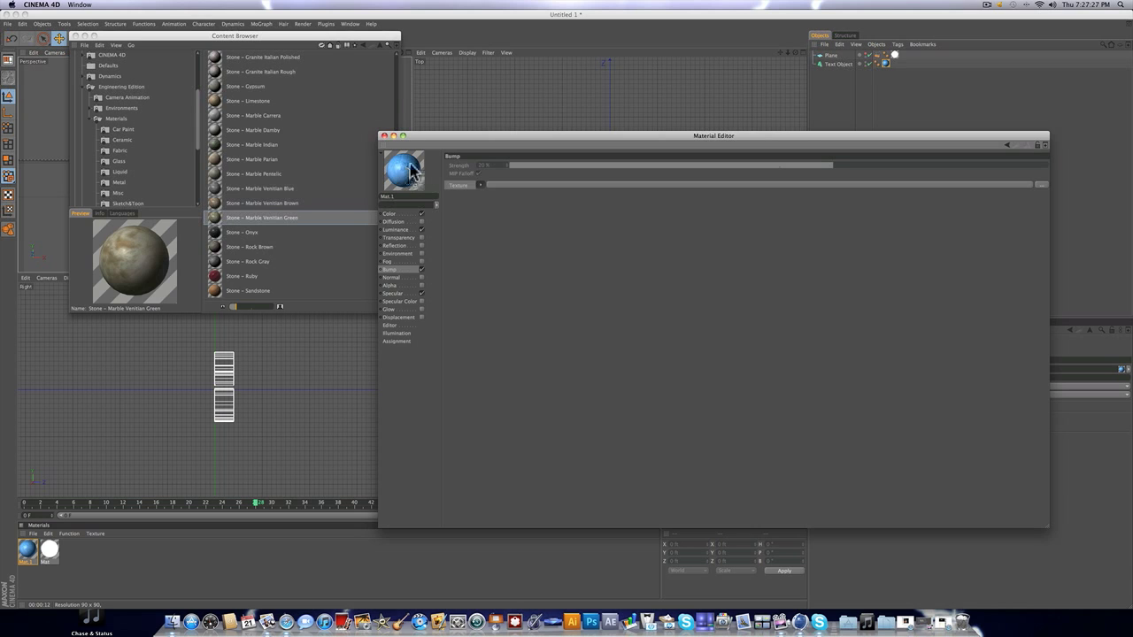
left_click(257, 173)
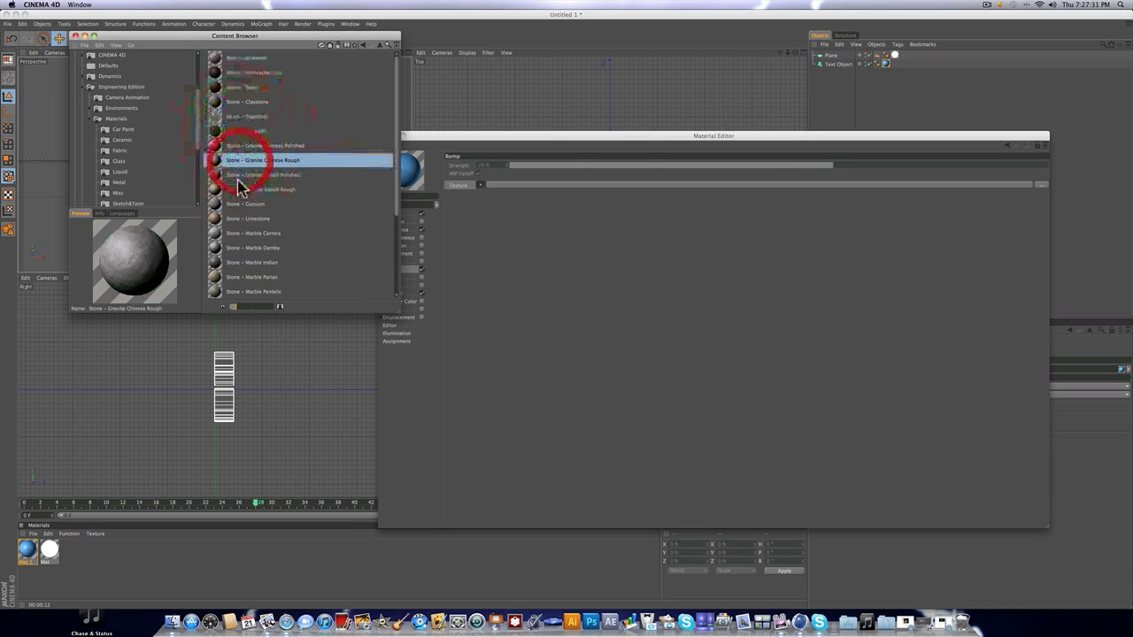
left_click(262, 176)
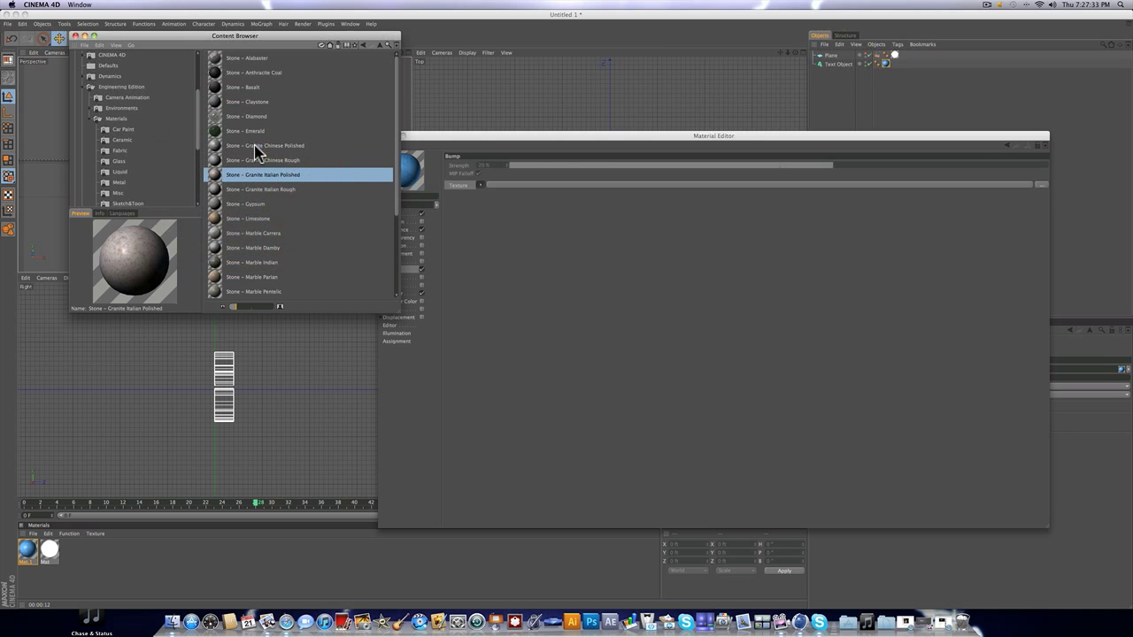
left_click(255, 72)
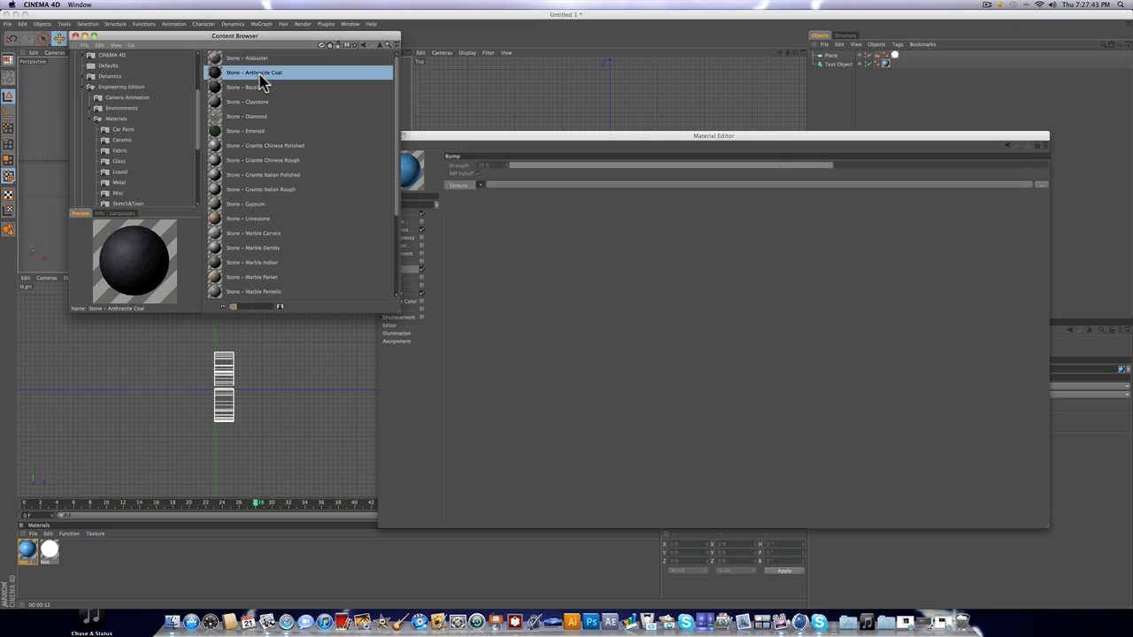
scroll("down", 3)
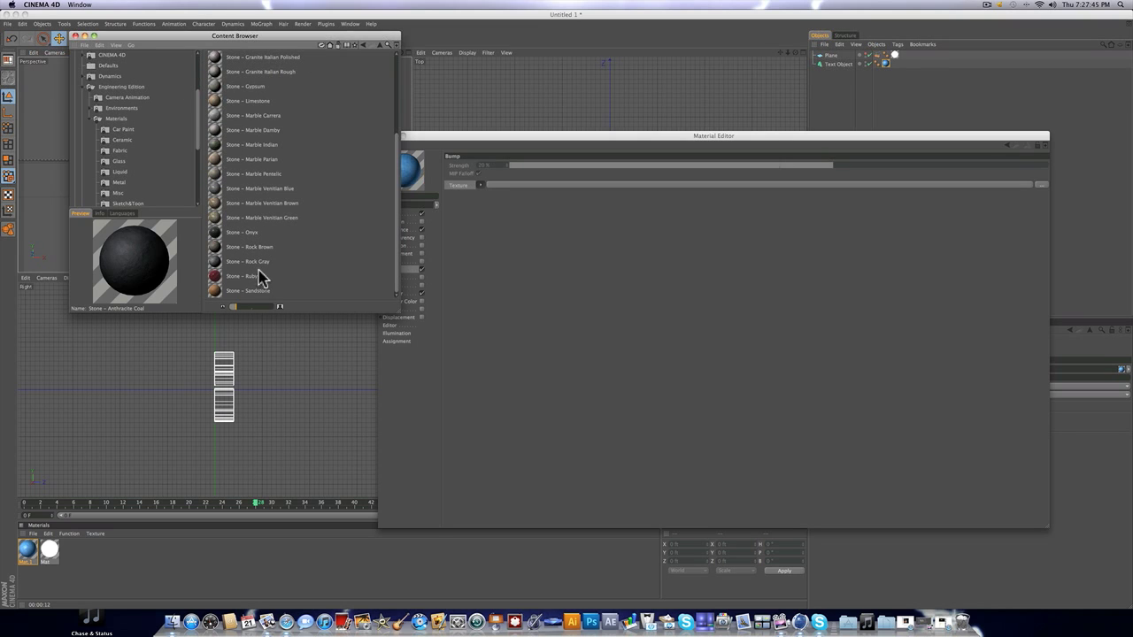
left_click(250, 247)
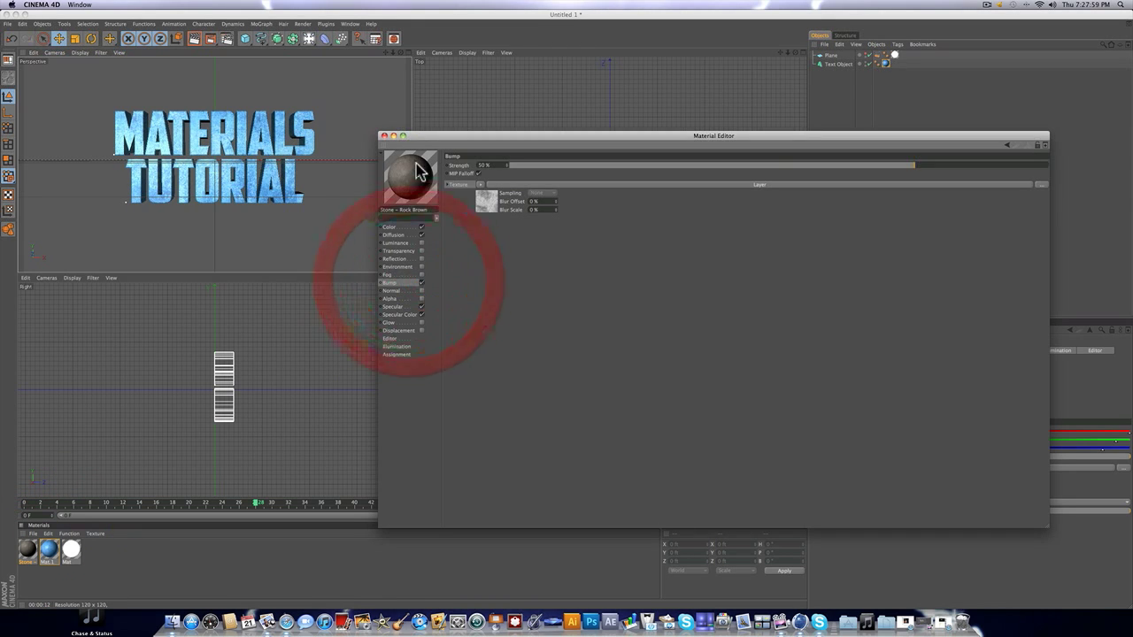
Step: Inspect the stone preset's bump texture to reuse it in the blue material
left_click(482, 184)
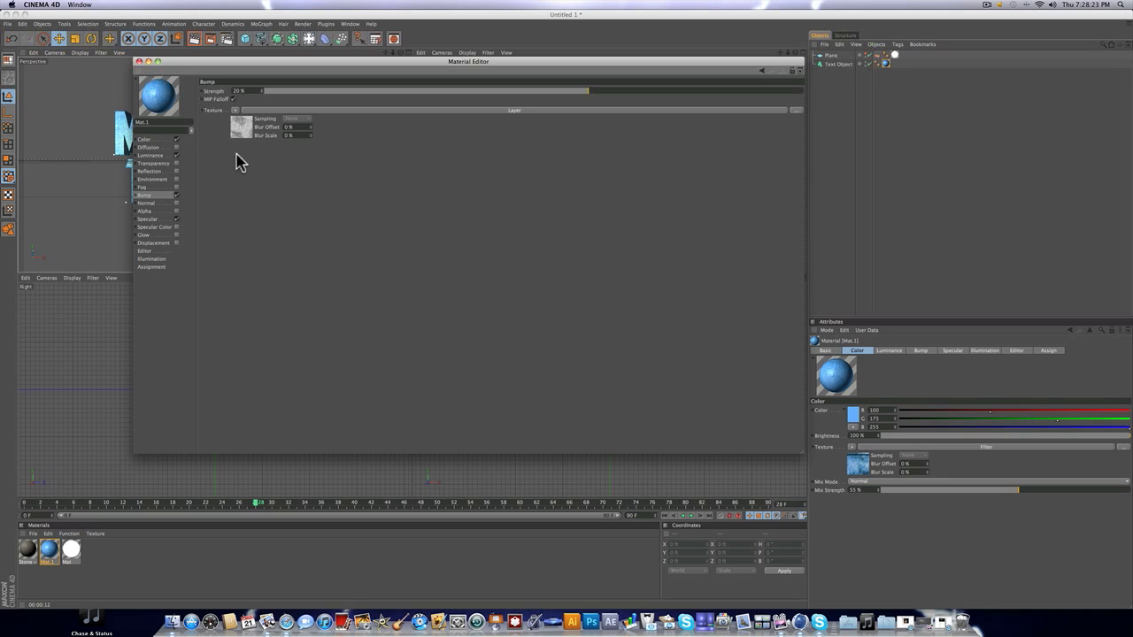
mouse_move(613, 99)
type("150")
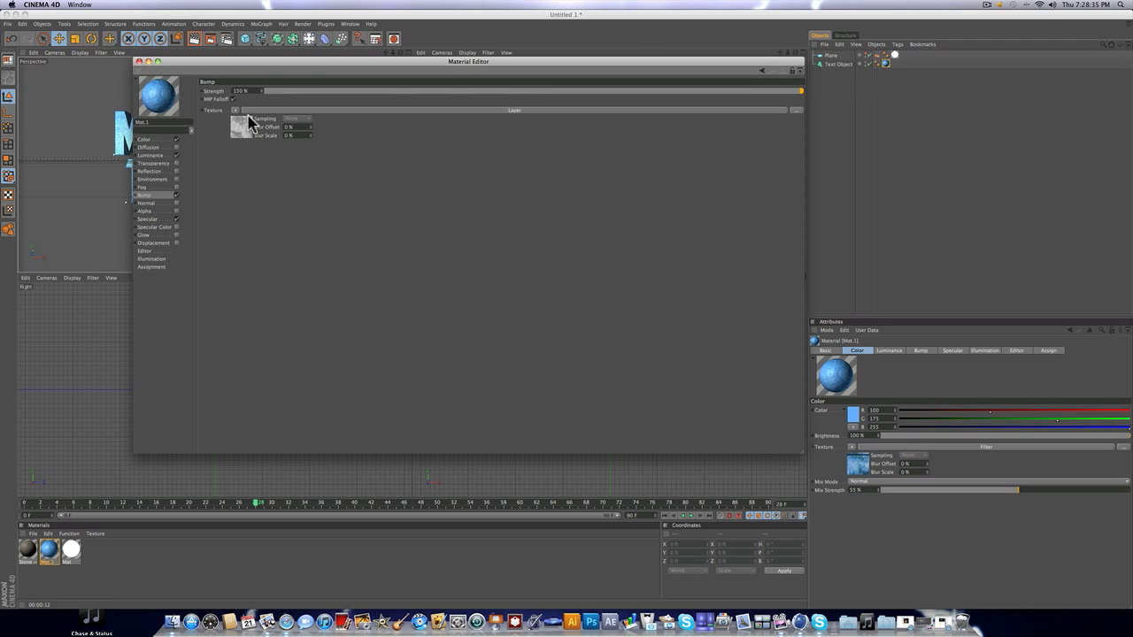
Step: Show the noise layer's parameters inside the stone bump shader and return to the material
left_click(229, 80)
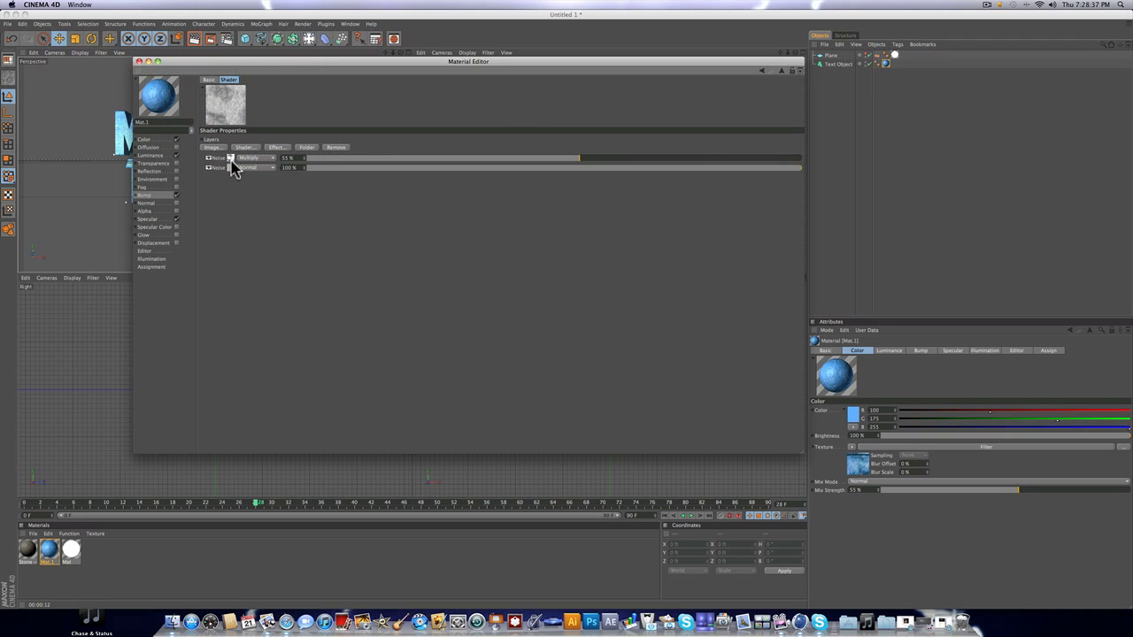
left_click(220, 157)
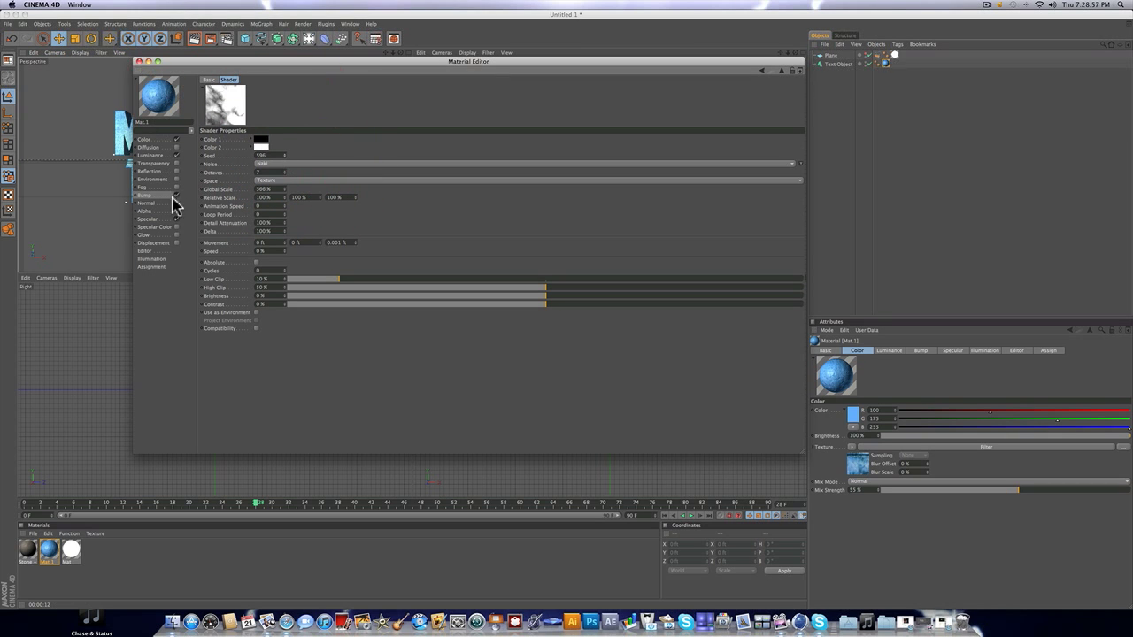
left_click(192, 39)
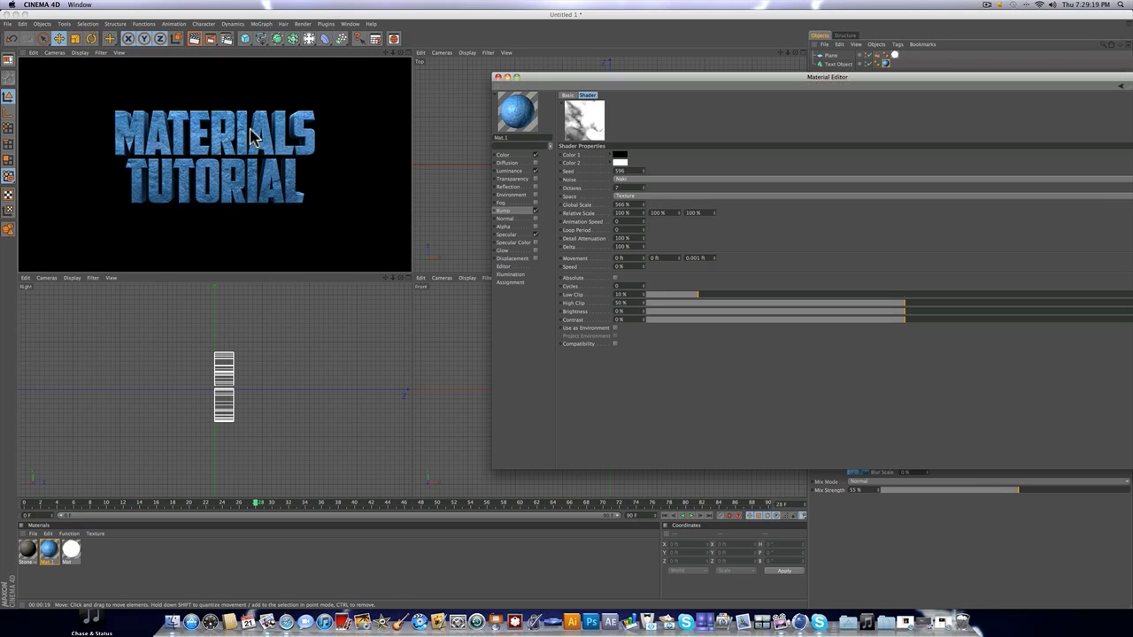
mouse_move(202, 186)
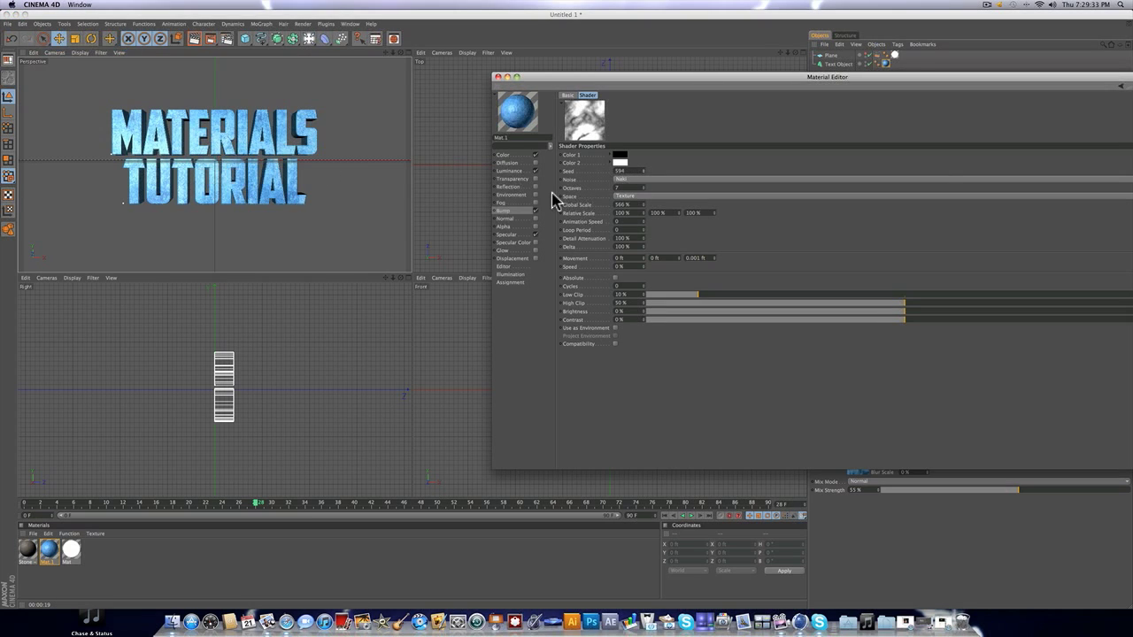
mouse_move(535, 191)
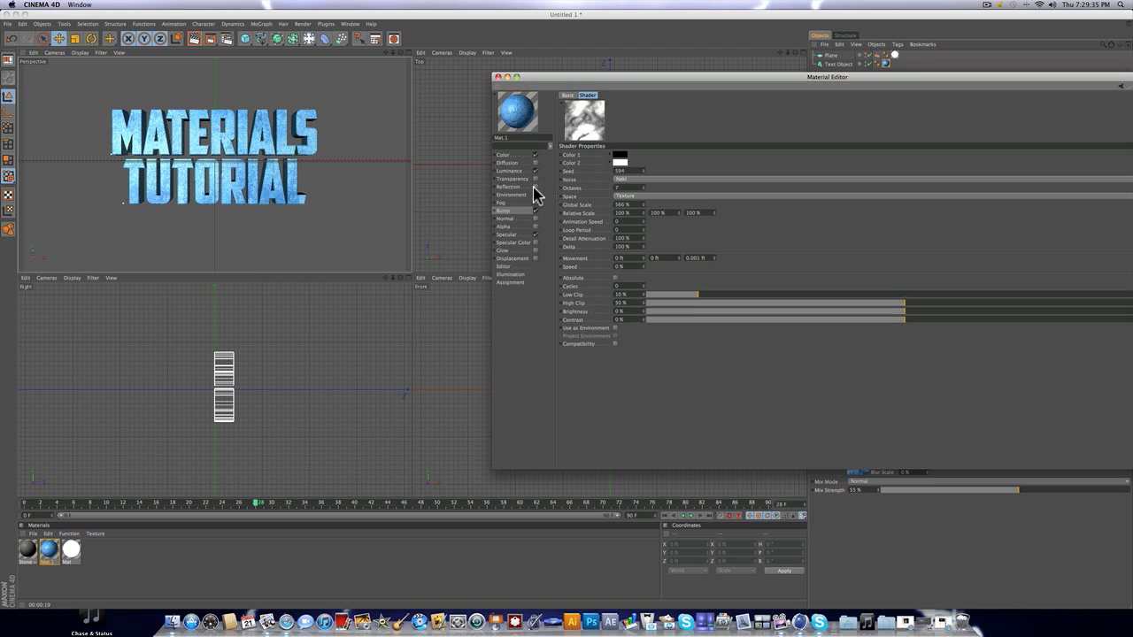
Step: Give the Reflection channel a Fresnel texture and raise its Mix Strength
left_click(508, 187)
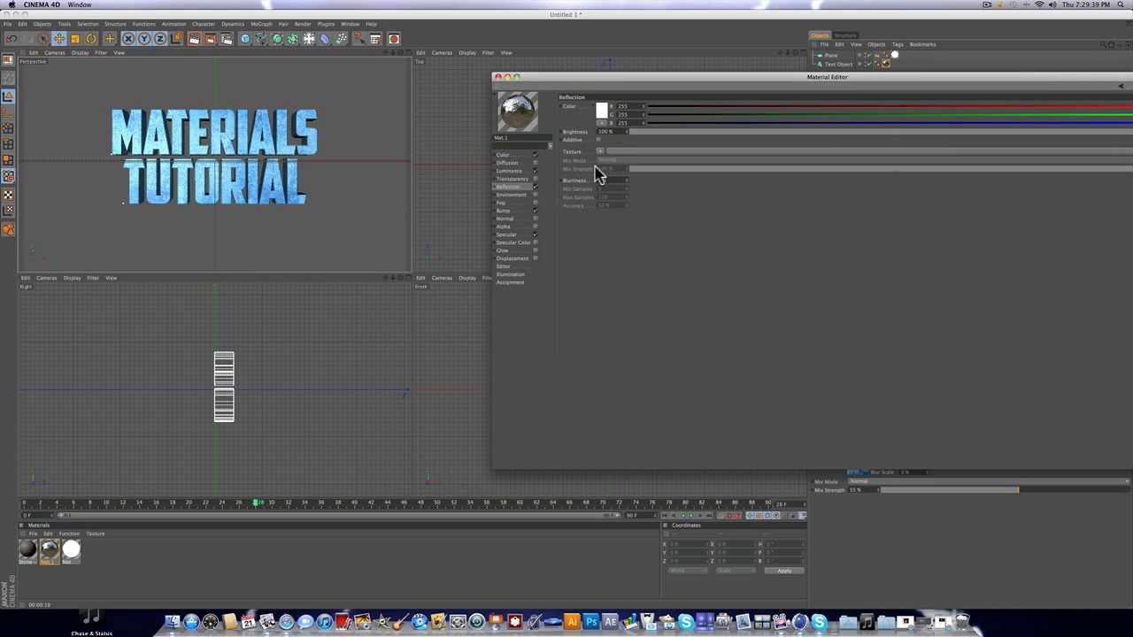
left_click(602, 151)
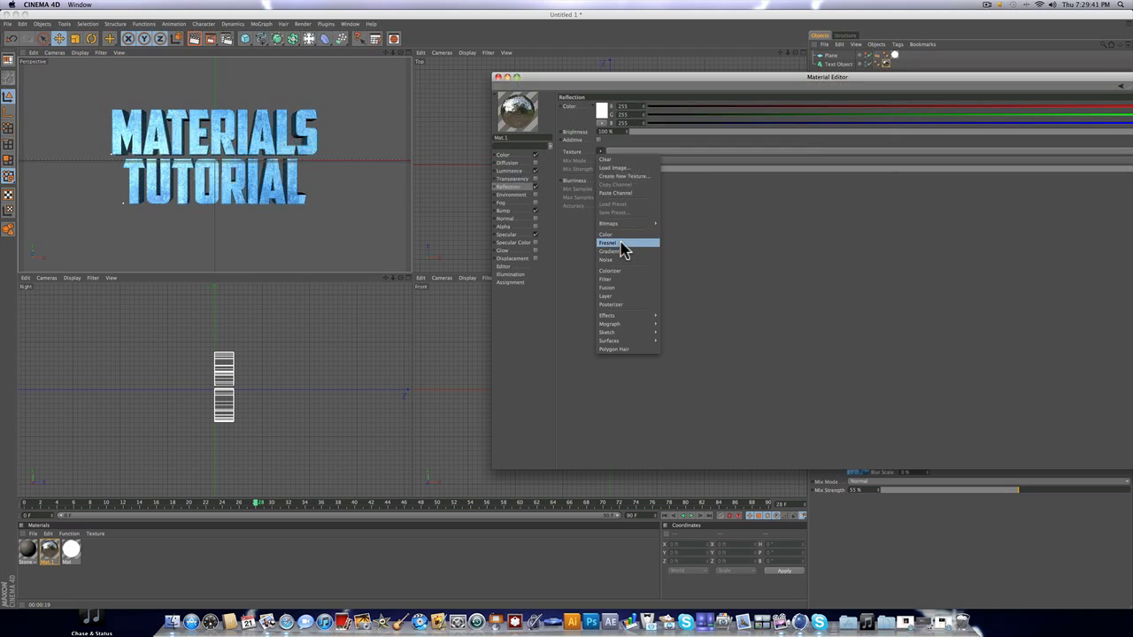
left_click(609, 242)
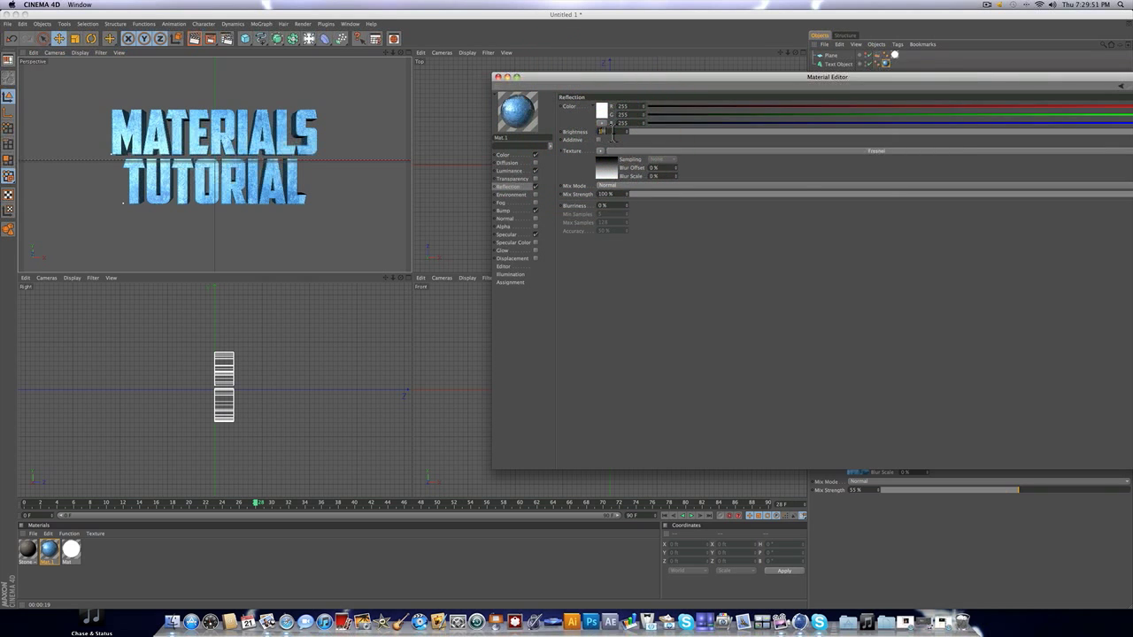
left_click_drag(612, 131, 708, 131)
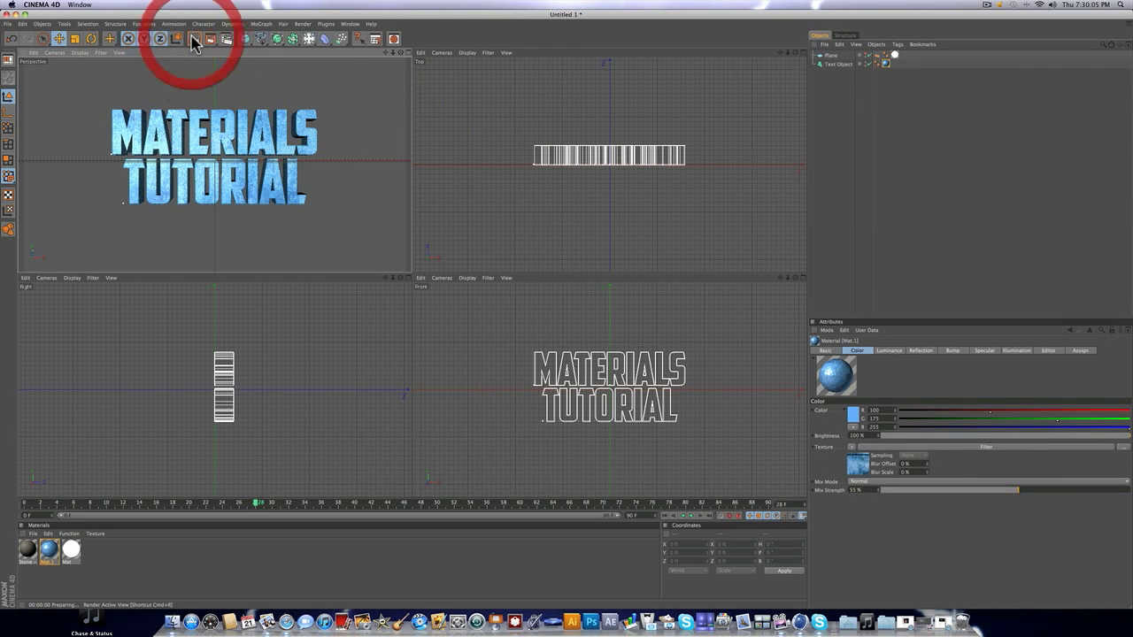
left_click(193, 39)
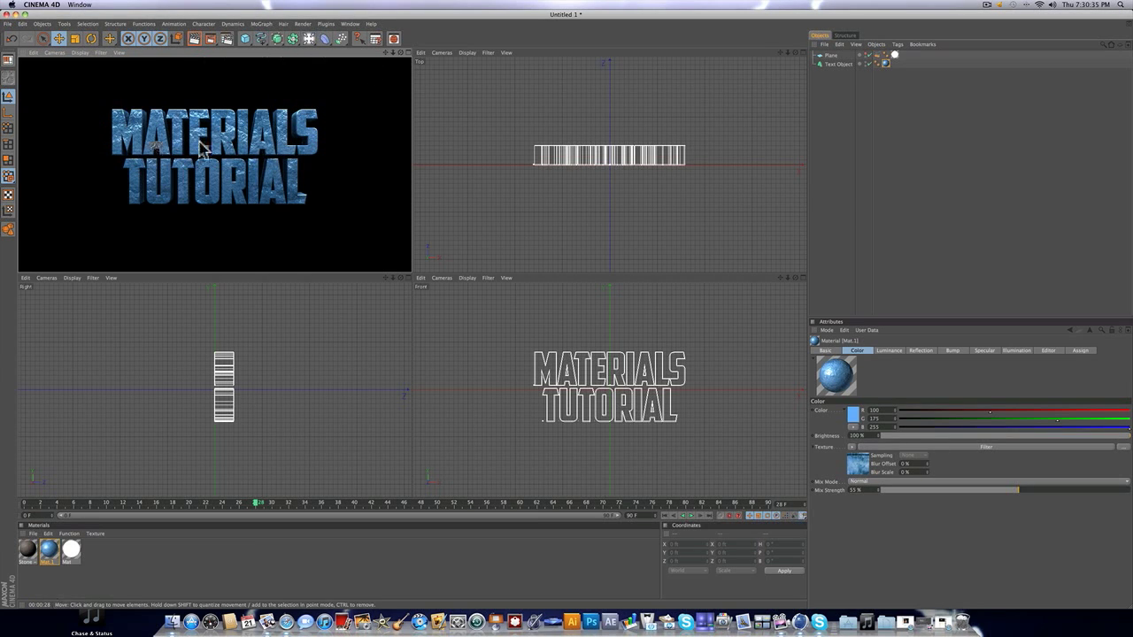
mouse_move(233, 148)
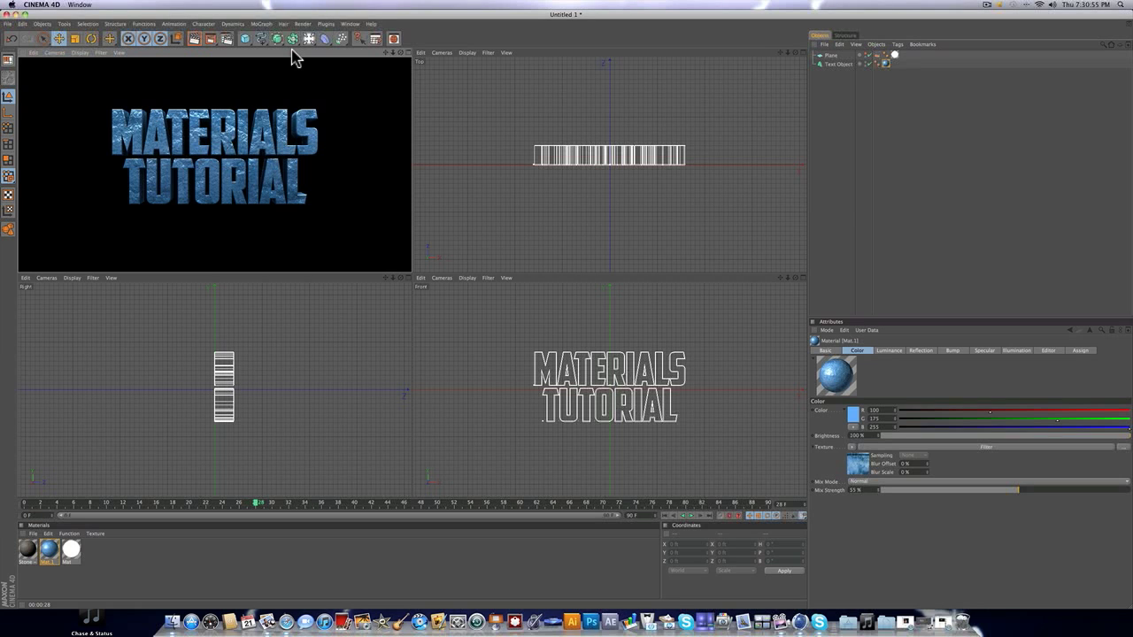
mouse_move(917, 104)
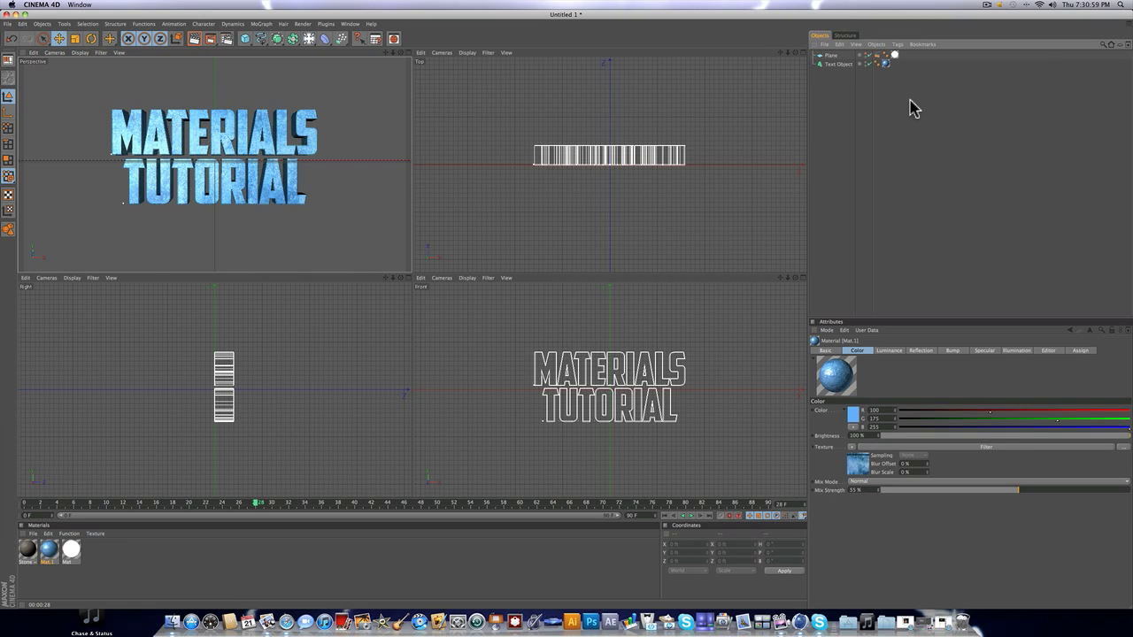
mouse_move(993, 18)
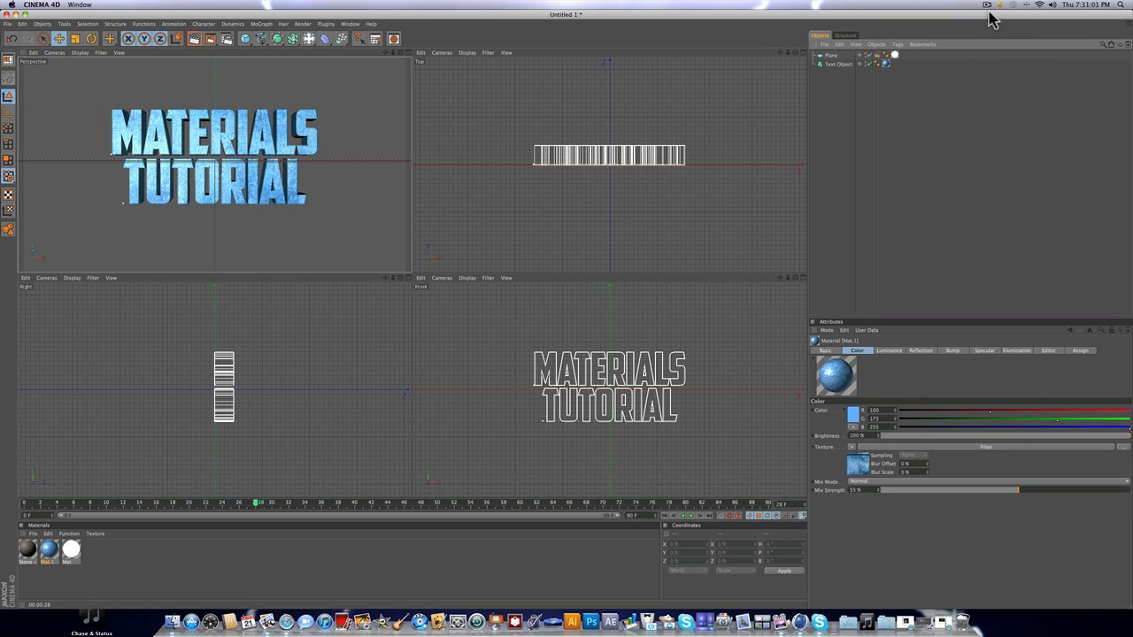